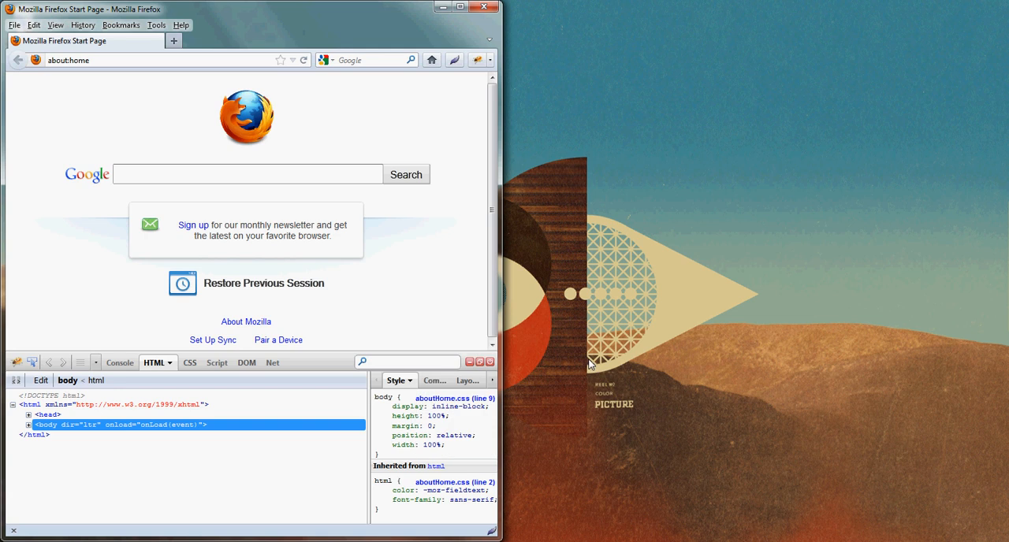
# Reveal the Firefox Tools menu that lists the Selenium IDE entry.
pyautogui.click(247, 174)
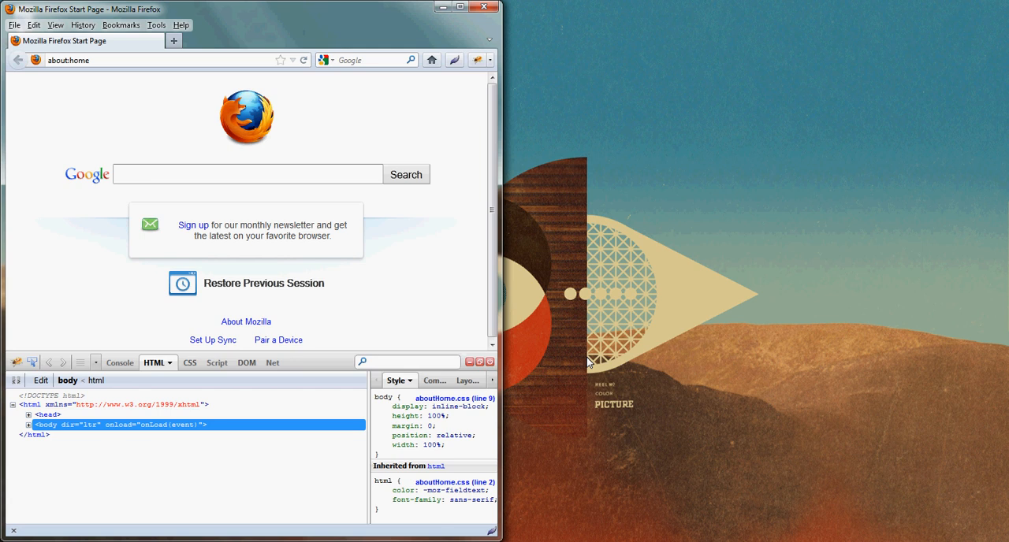
pyautogui.click(246, 173)
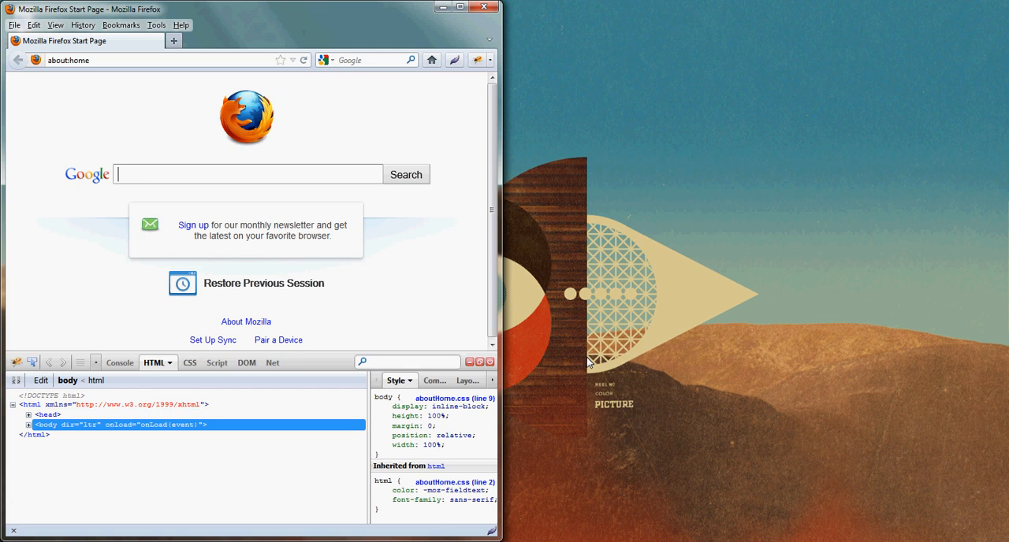
pyautogui.click(246, 173)
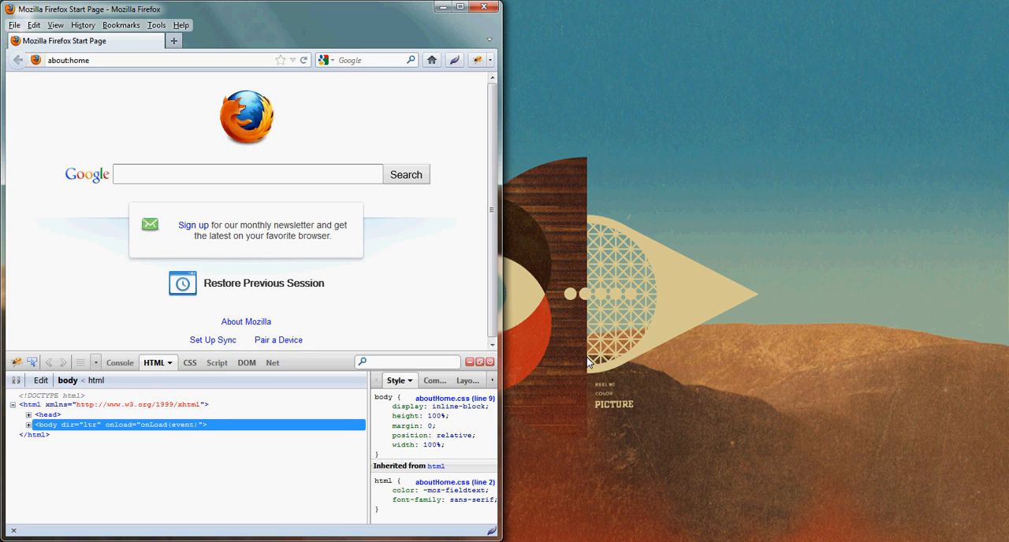
pyautogui.click(156, 24)
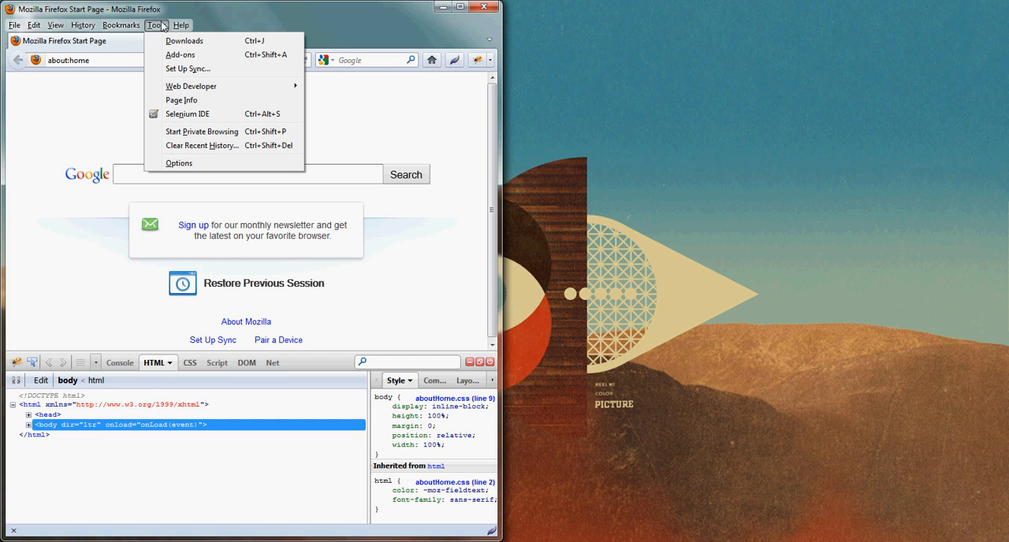
pyautogui.click(189, 114)
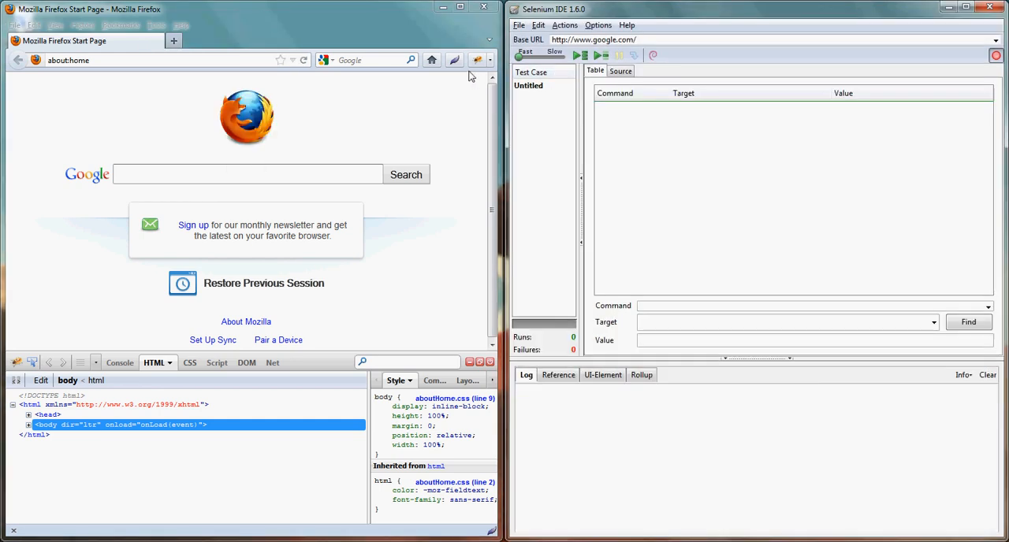
pyautogui.moveTo(331, 30)
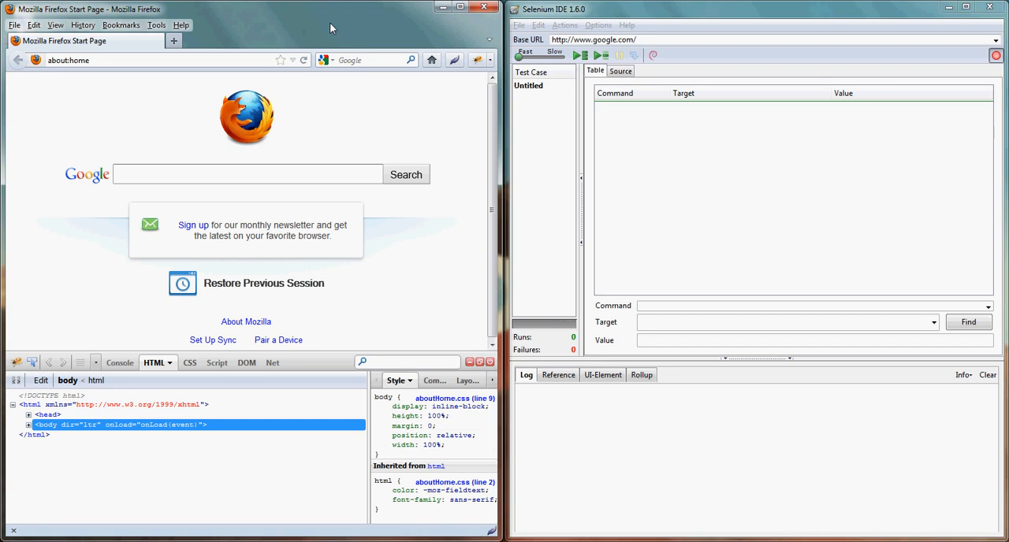
pyautogui.click(246, 173)
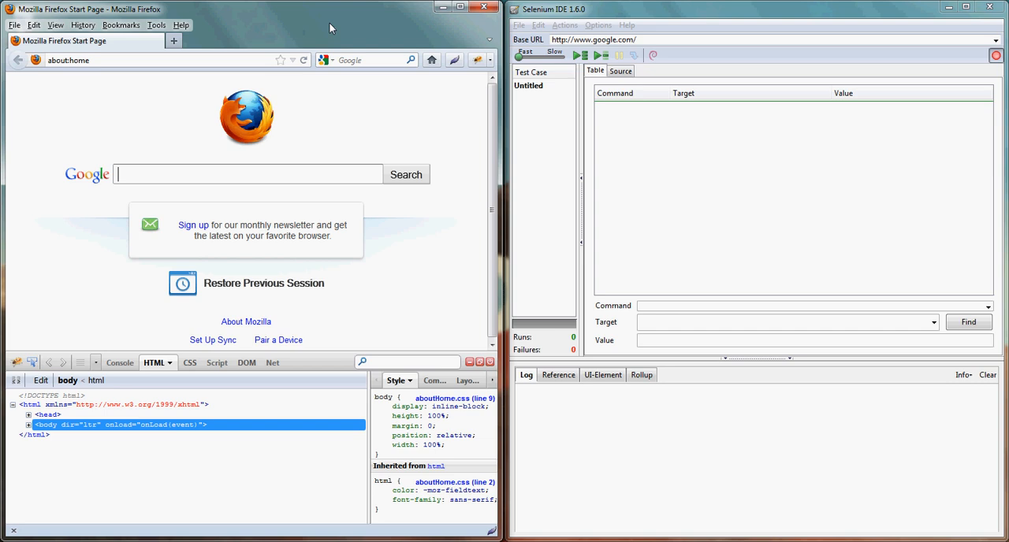
pyautogui.moveTo(688, 137)
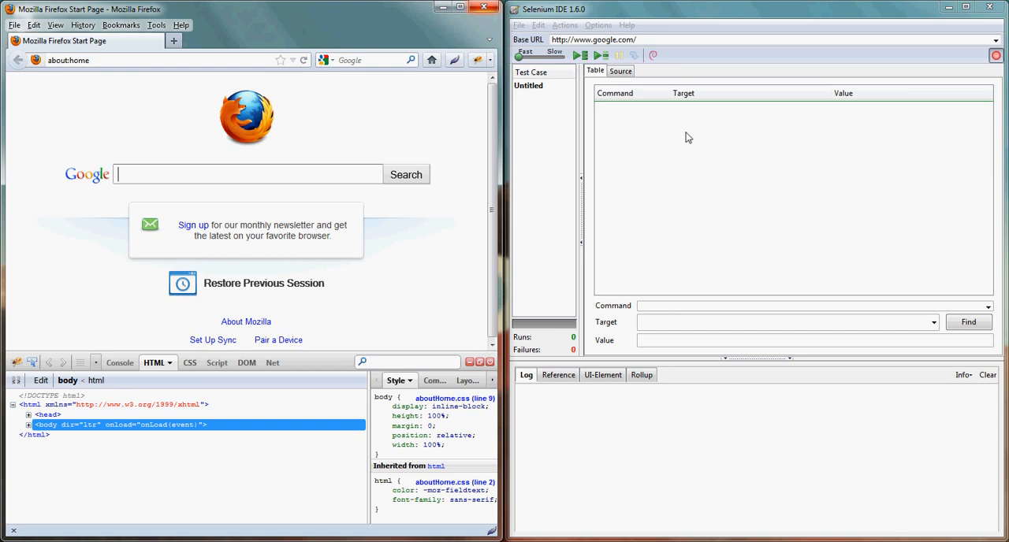
pyautogui.moveTo(662, 122)
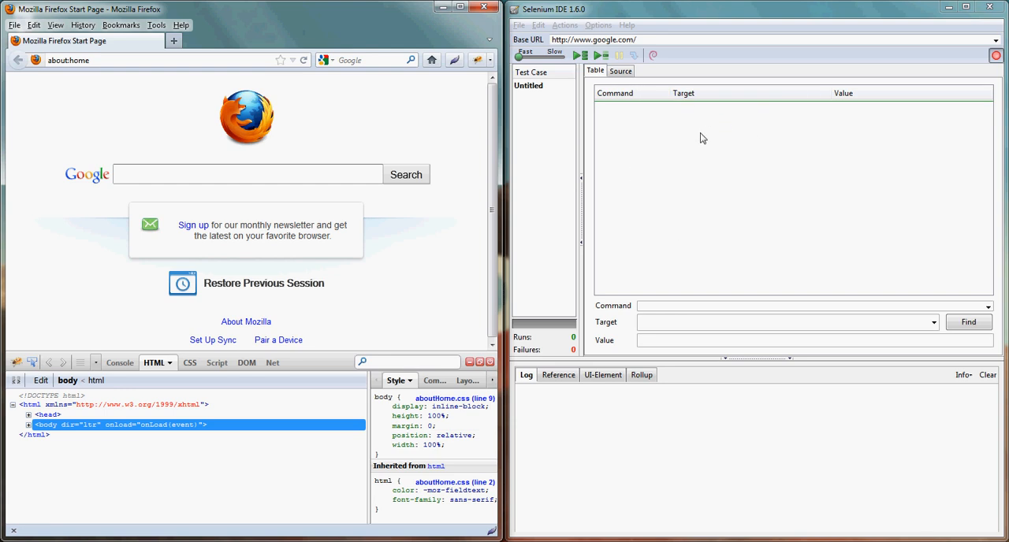
pyautogui.moveTo(683, 32)
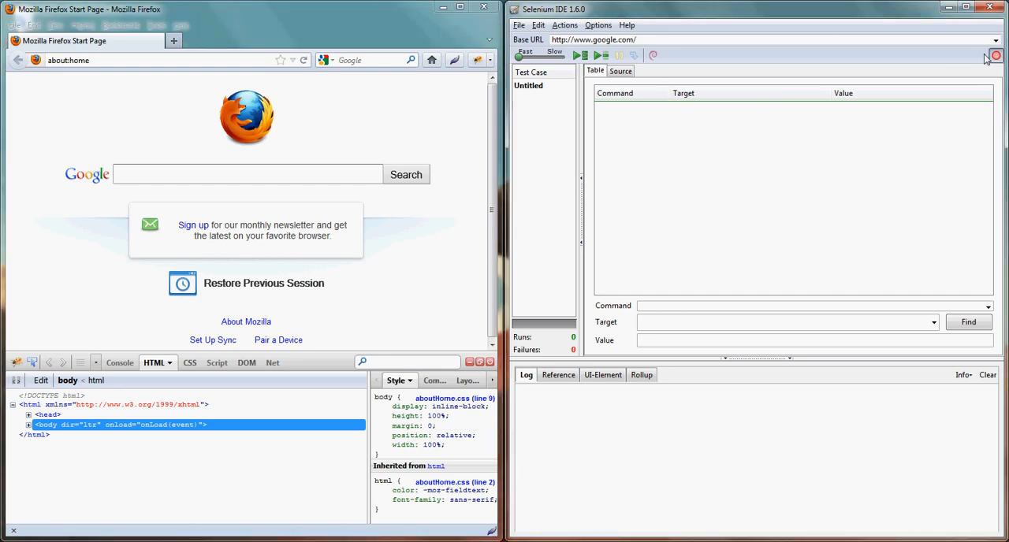
pyautogui.moveTo(996, 55)
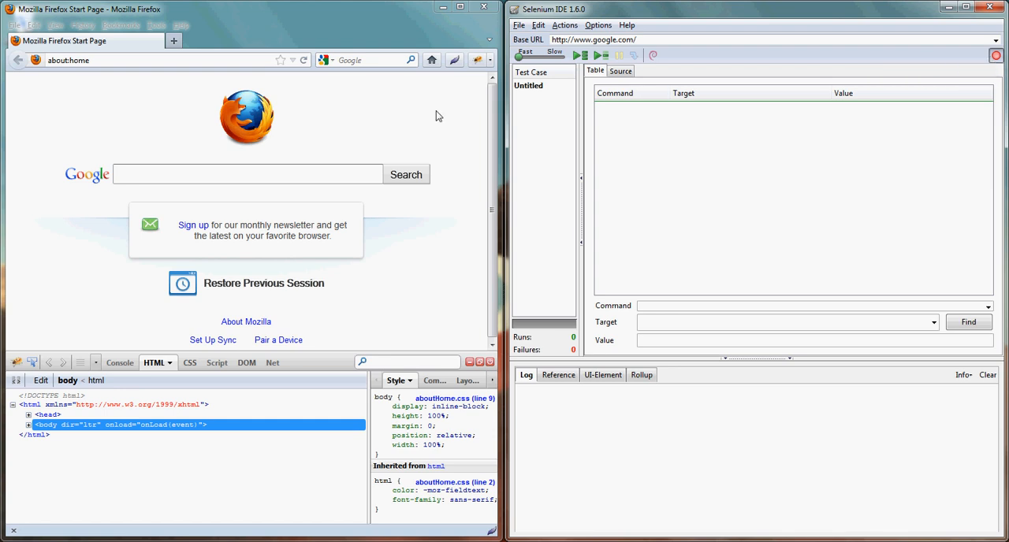
pyautogui.moveTo(325, 265)
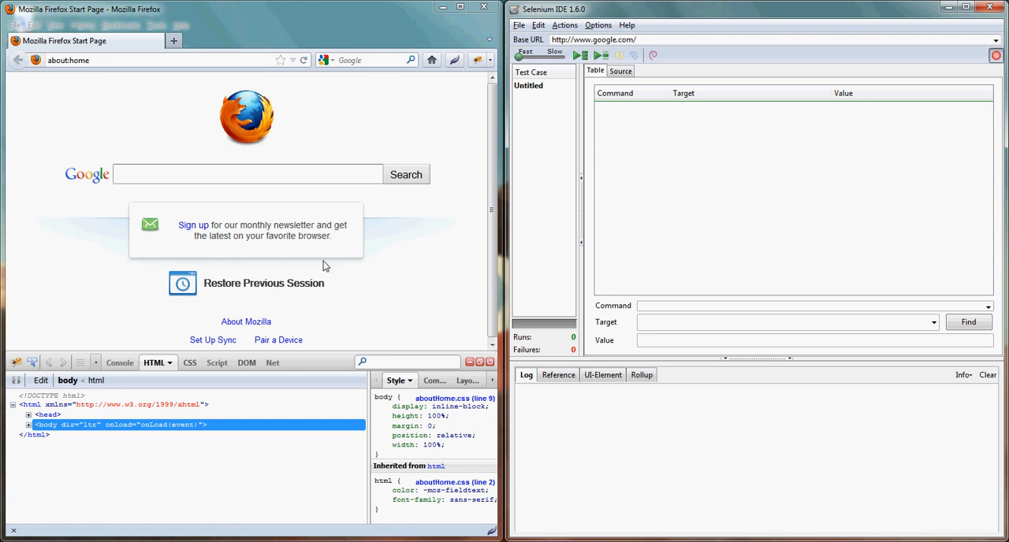
pyautogui.moveTo(758, 167)
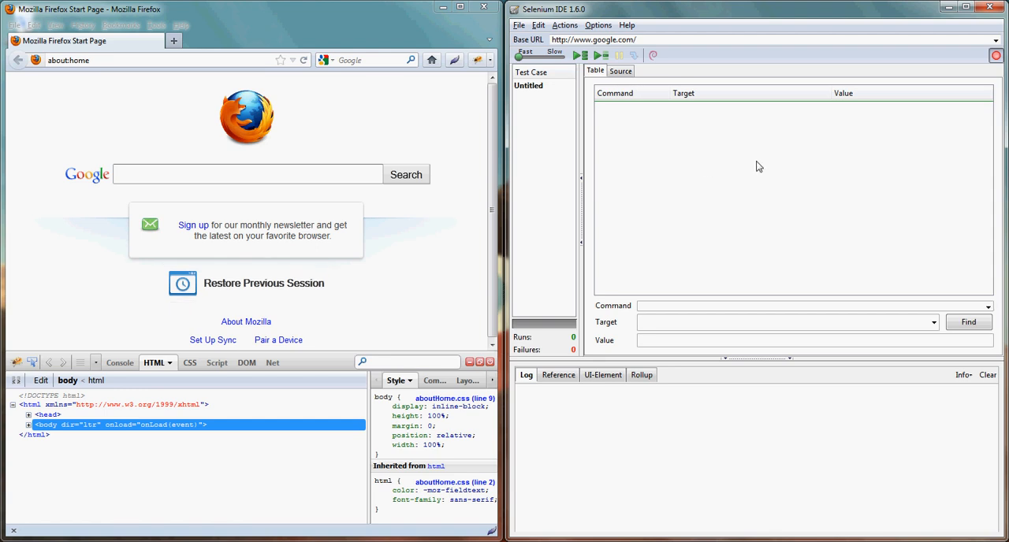
pyautogui.moveTo(755, 164)
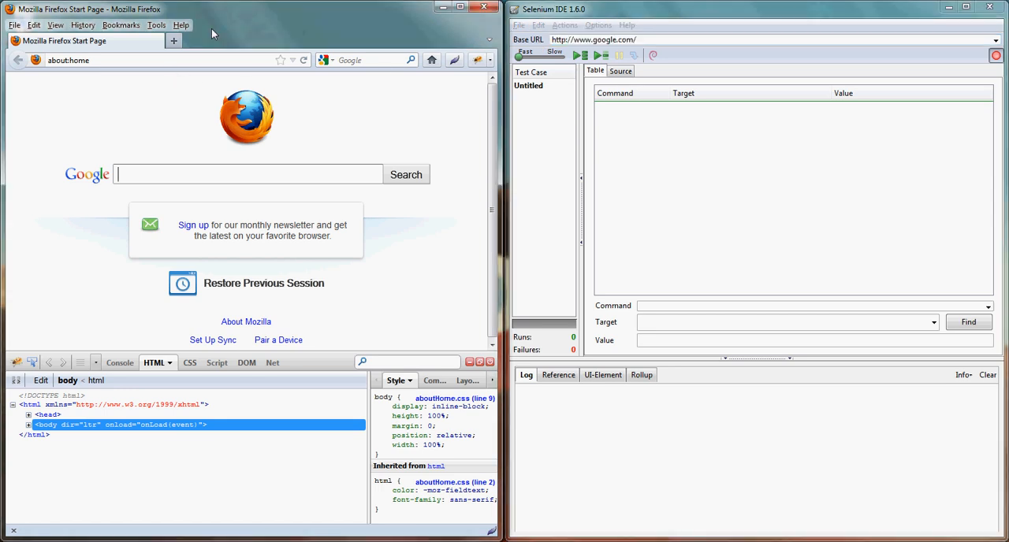
pyautogui.moveTo(313, 30)
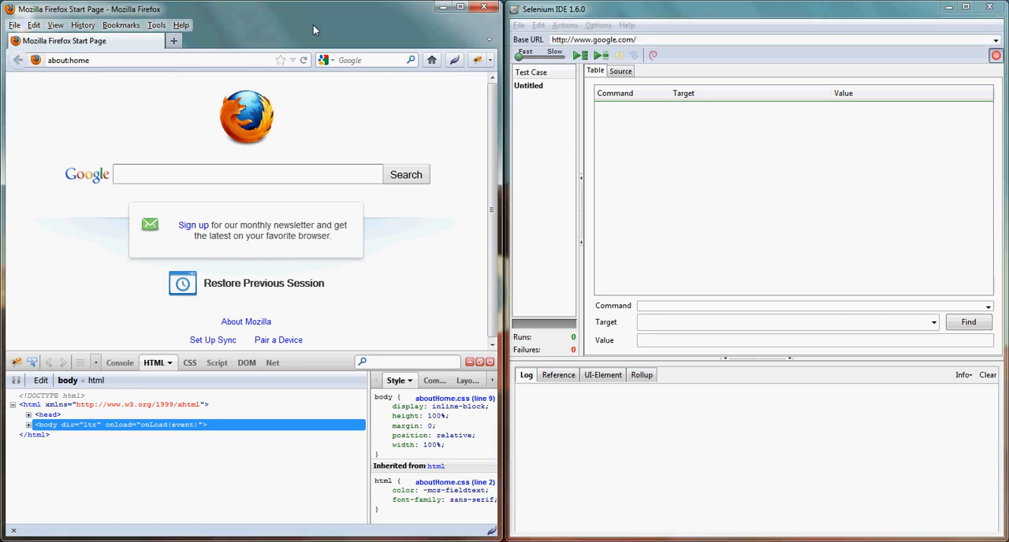
pyautogui.moveTo(348, 73)
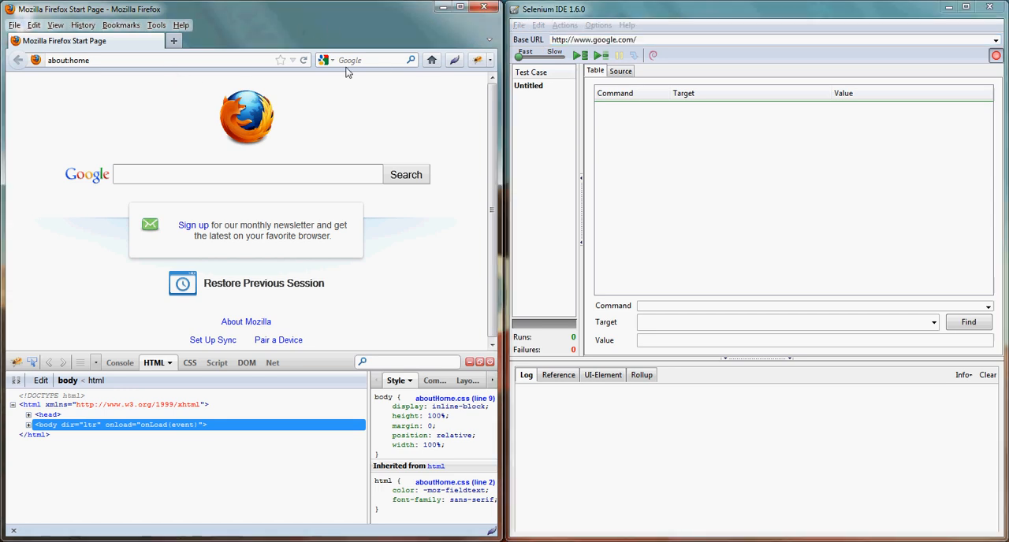
pyautogui.moveTo(665, 120)
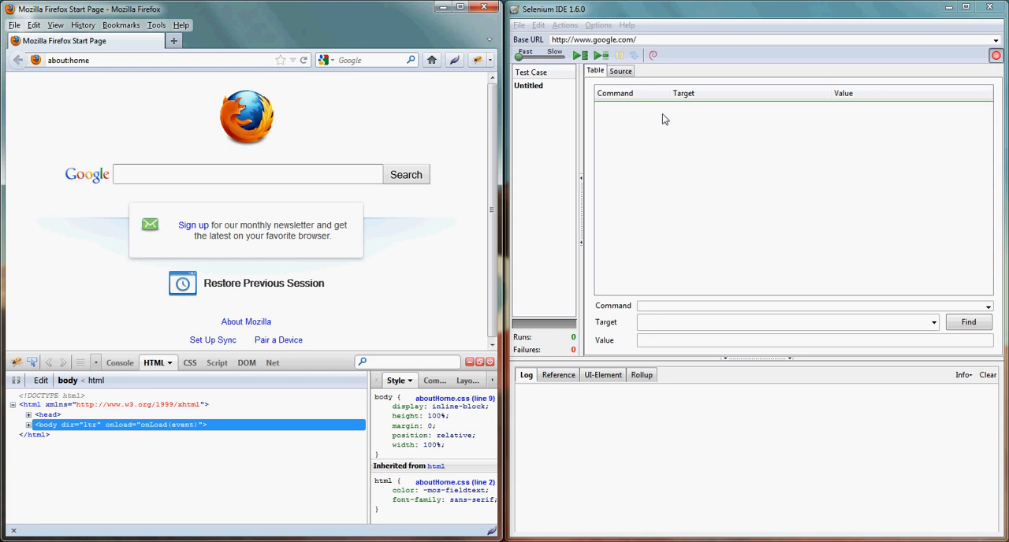
pyautogui.click(246, 174)
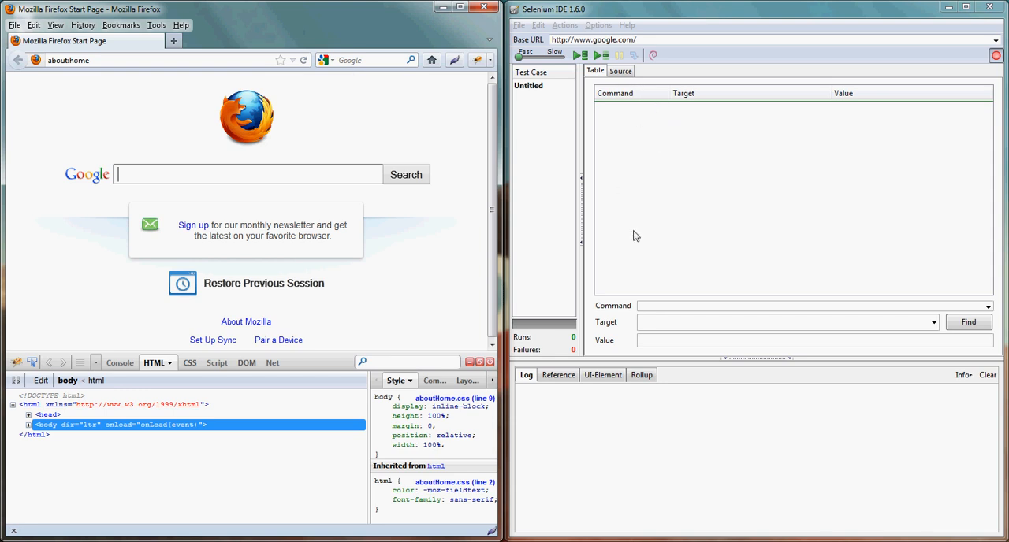
pyautogui.moveTo(701, 126)
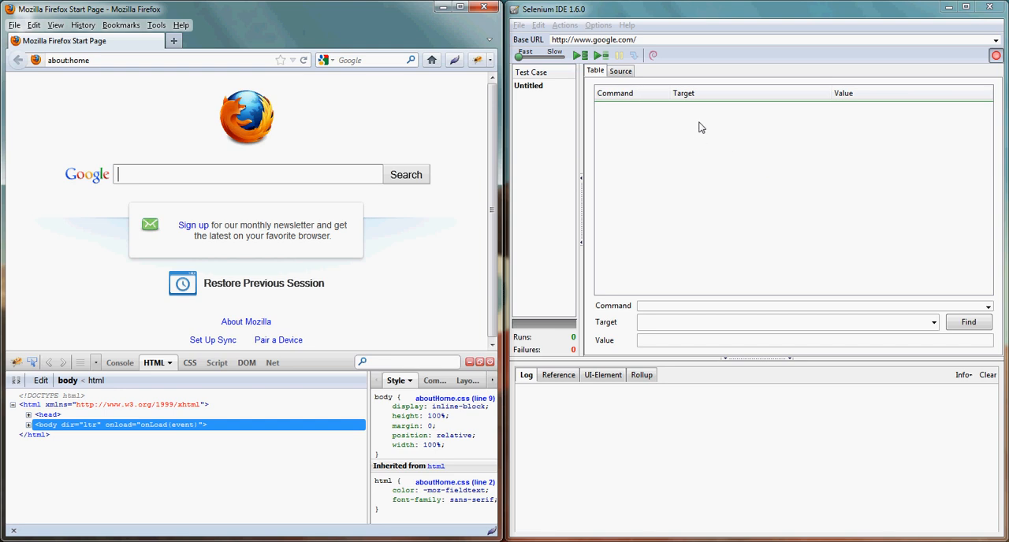
pyautogui.moveTo(892, 126)
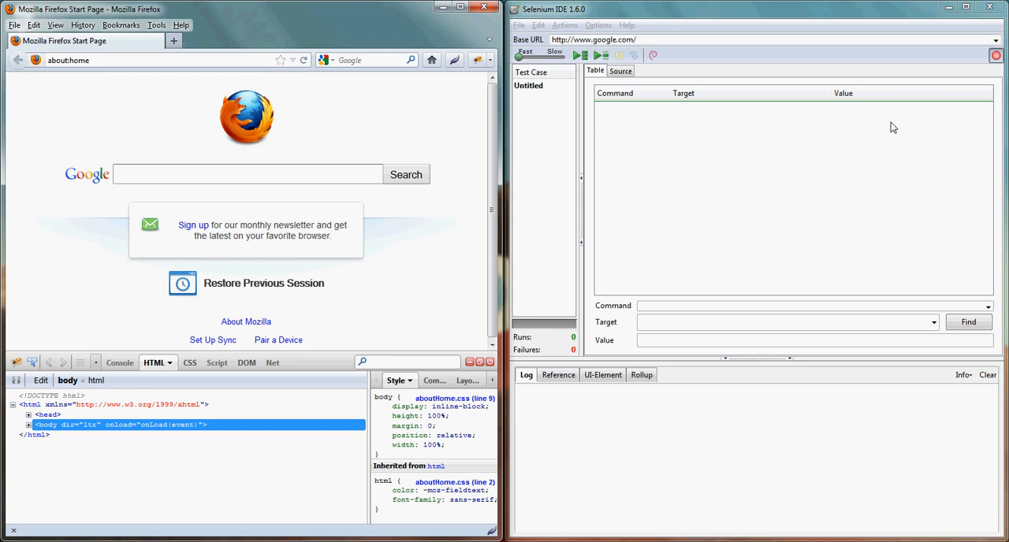
pyautogui.click(246, 173)
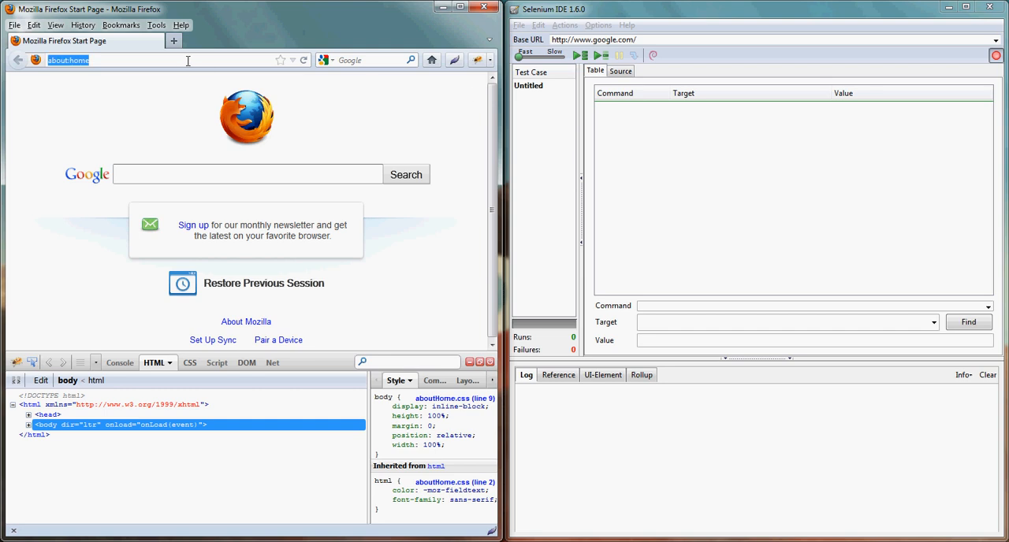
# Record opening seleniumhq.org and clickAndWait on link=Projects and link=Download.
pyautogui.write('seleniumhq.org')
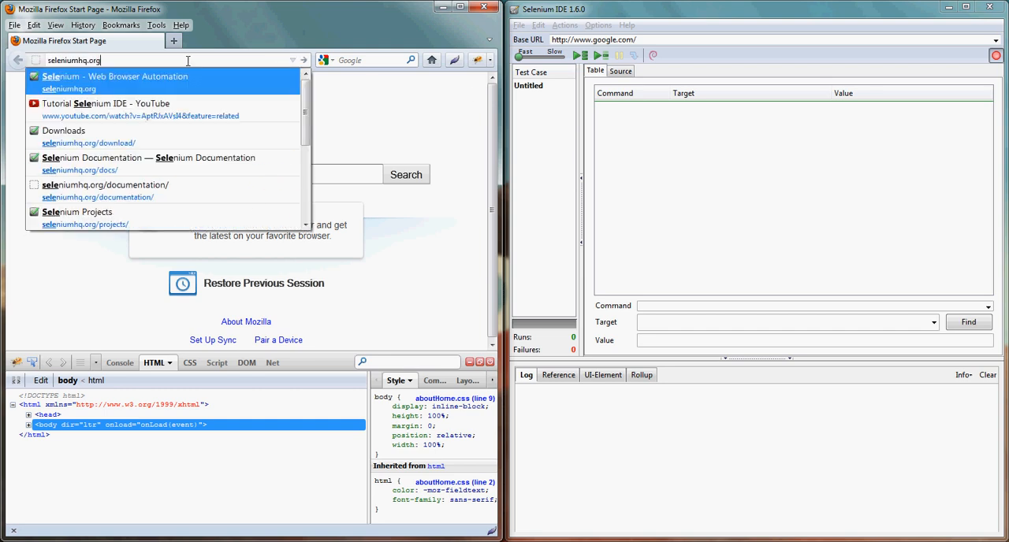
pyautogui.click(116, 75)
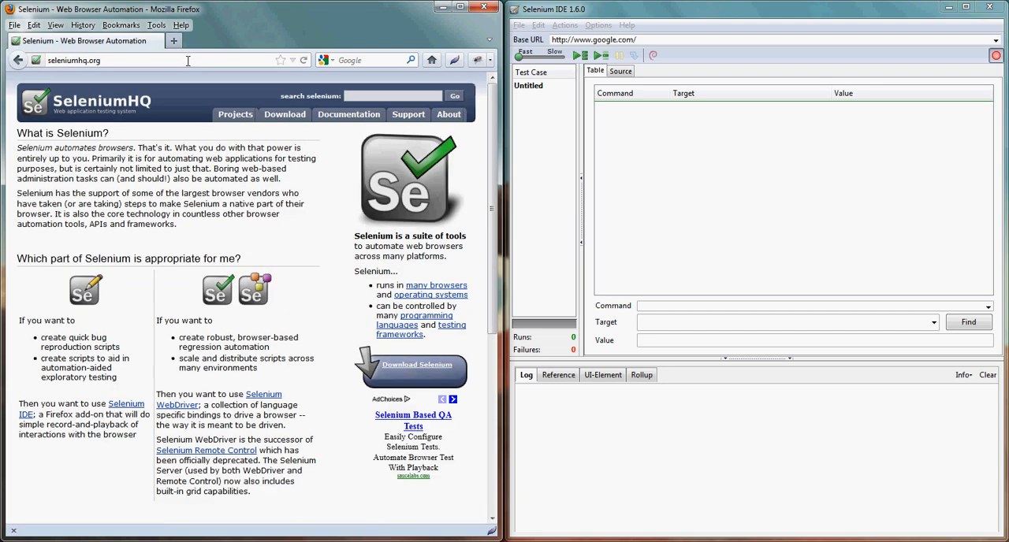
pyautogui.moveTo(188, 87)
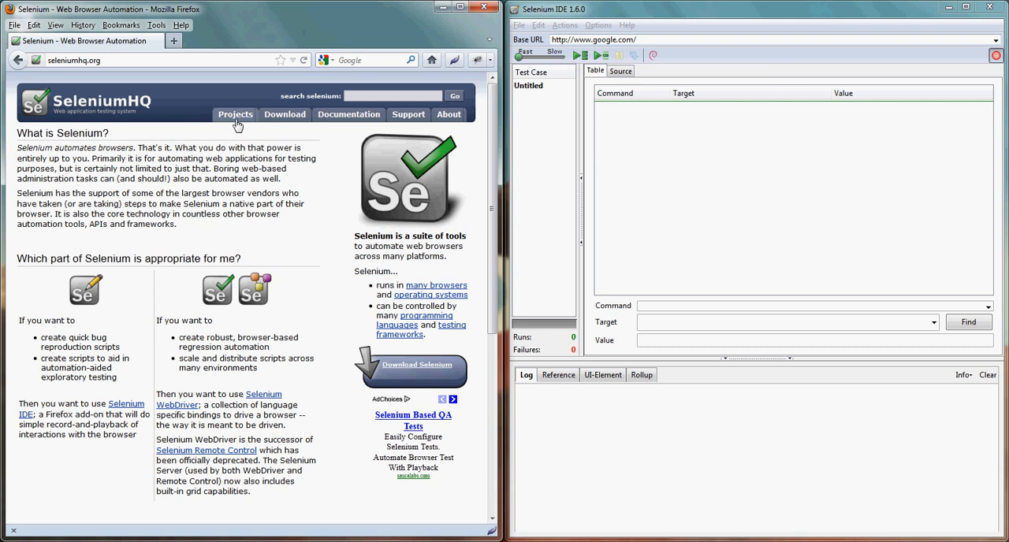
pyautogui.moveTo(235, 114)
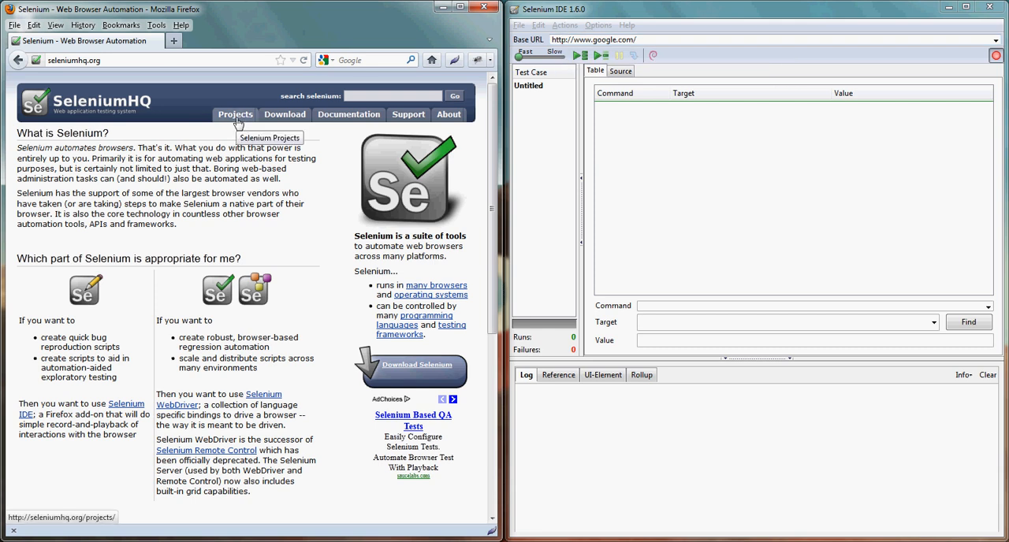
pyautogui.click(233, 114)
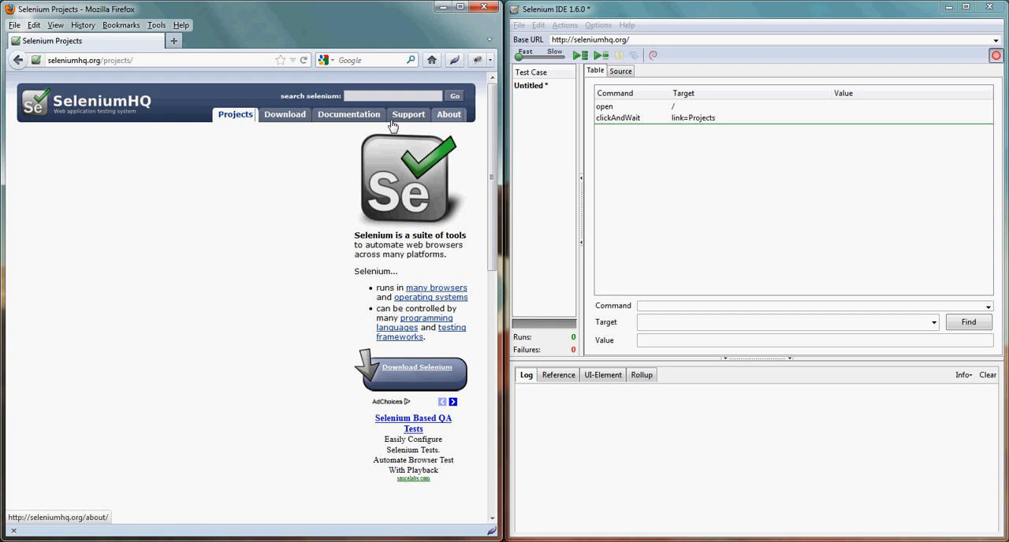
pyautogui.moveTo(584, 39)
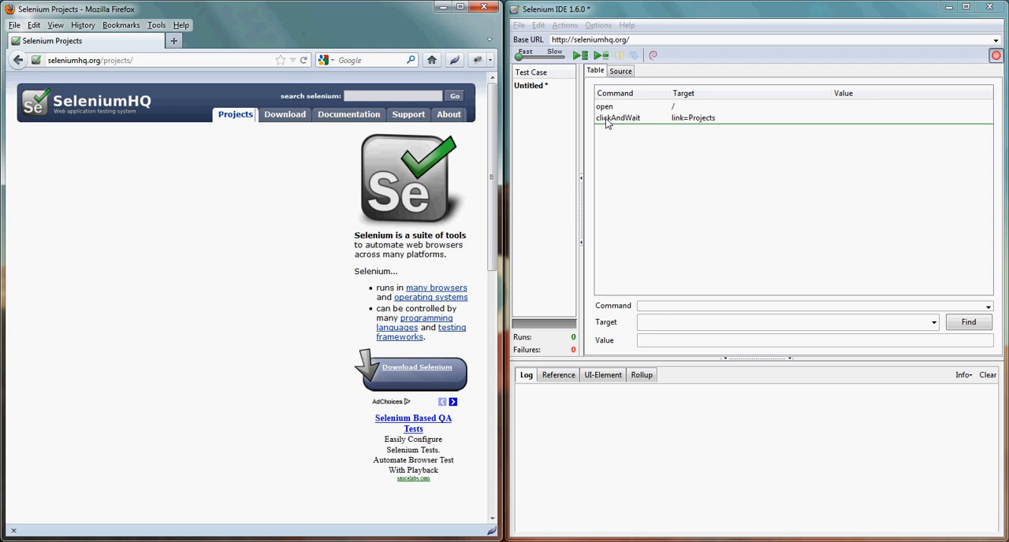
pyautogui.moveTo(348, 113)
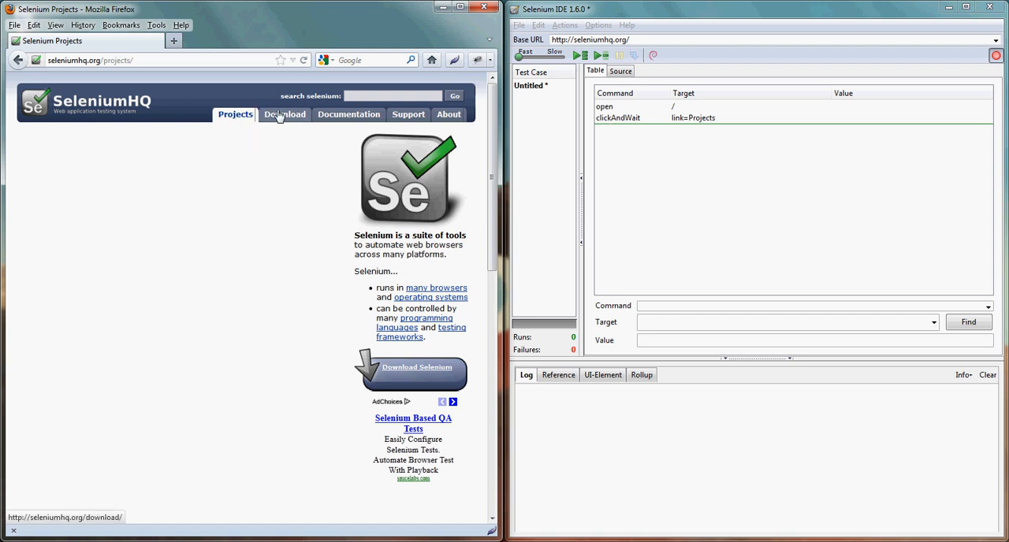
pyautogui.moveTo(284, 113)
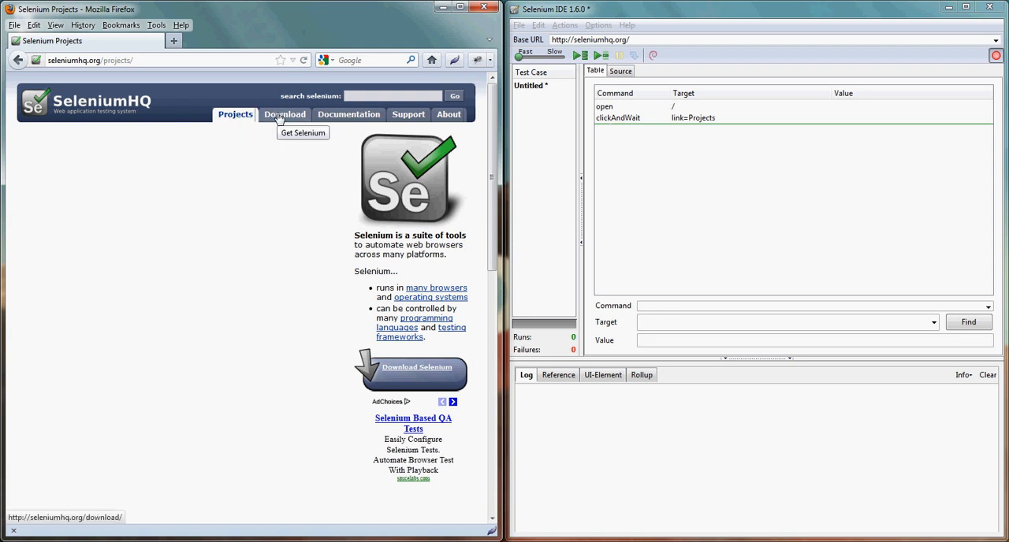
pyautogui.click(283, 114)
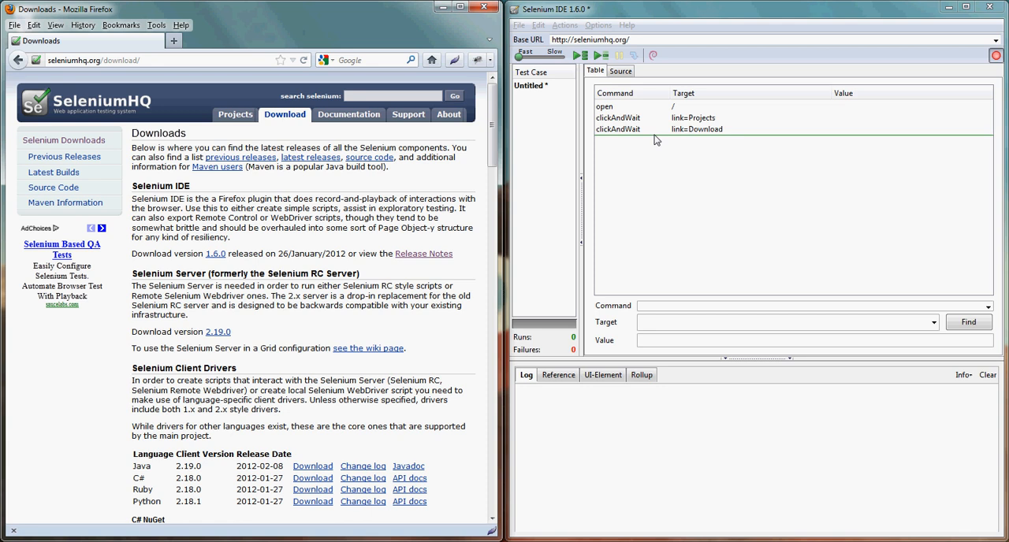
pyautogui.moveTo(646, 276)
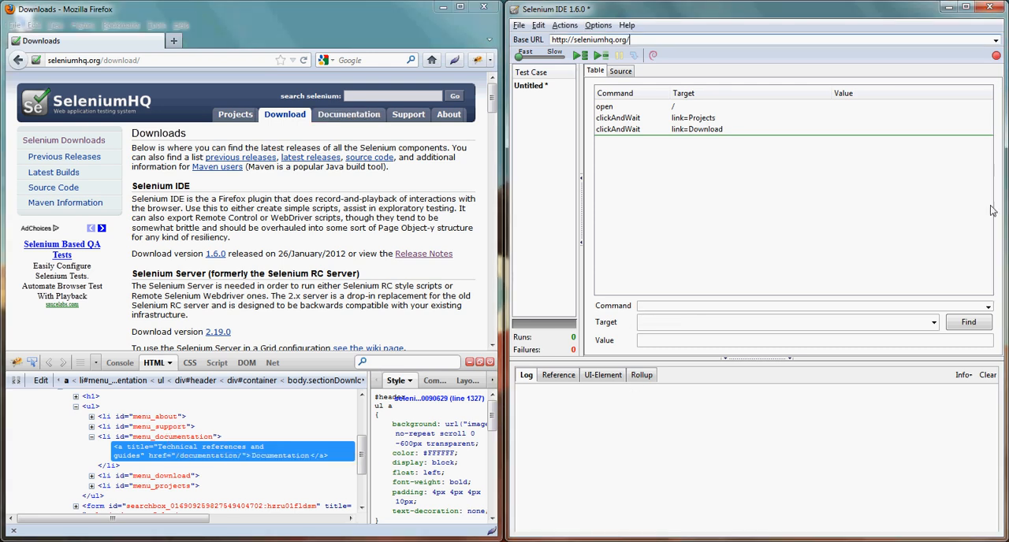
# Add a fourth clickAndWait row by hand with Target started as link=.
pyautogui.click(788, 145)
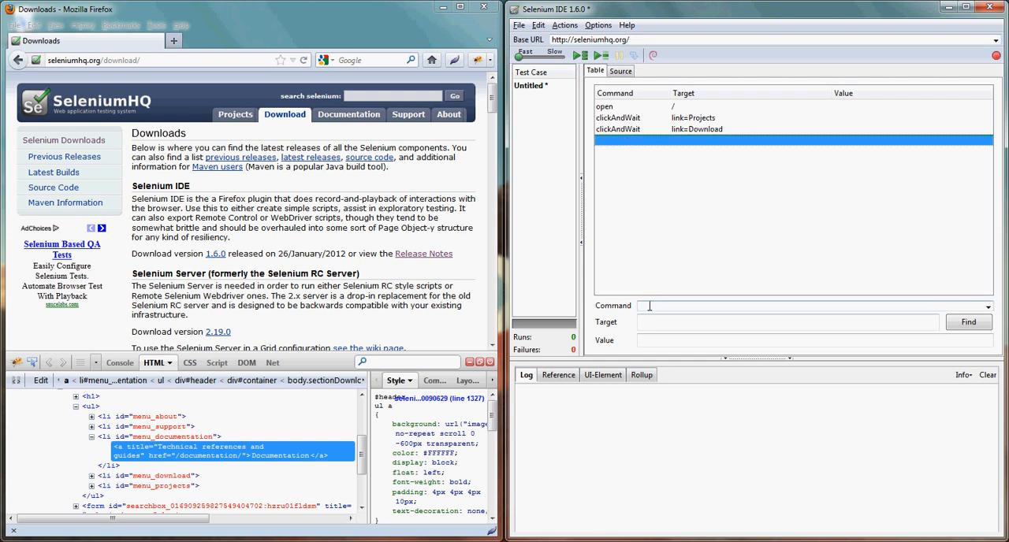
pyautogui.write('ClickAndWait')
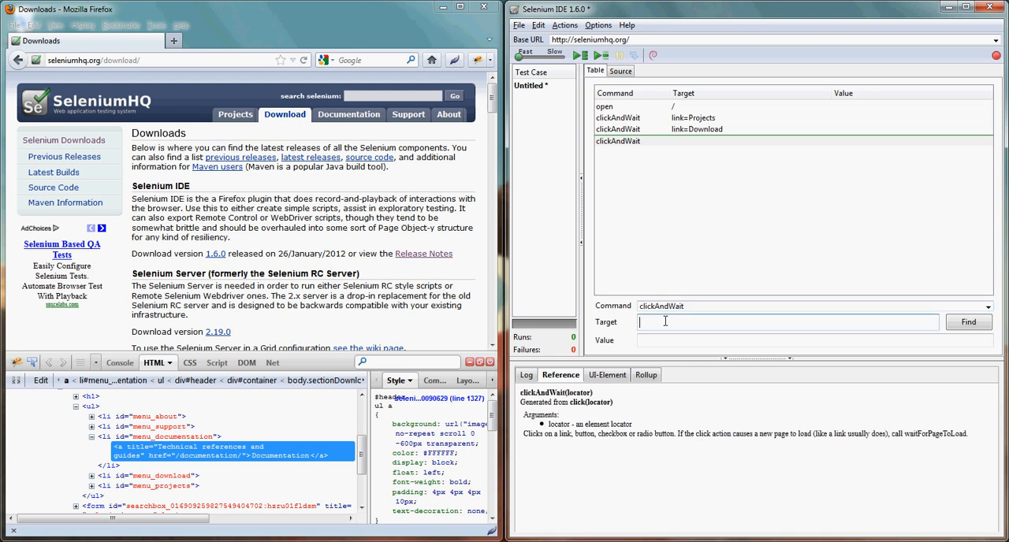
pyautogui.write('link=')
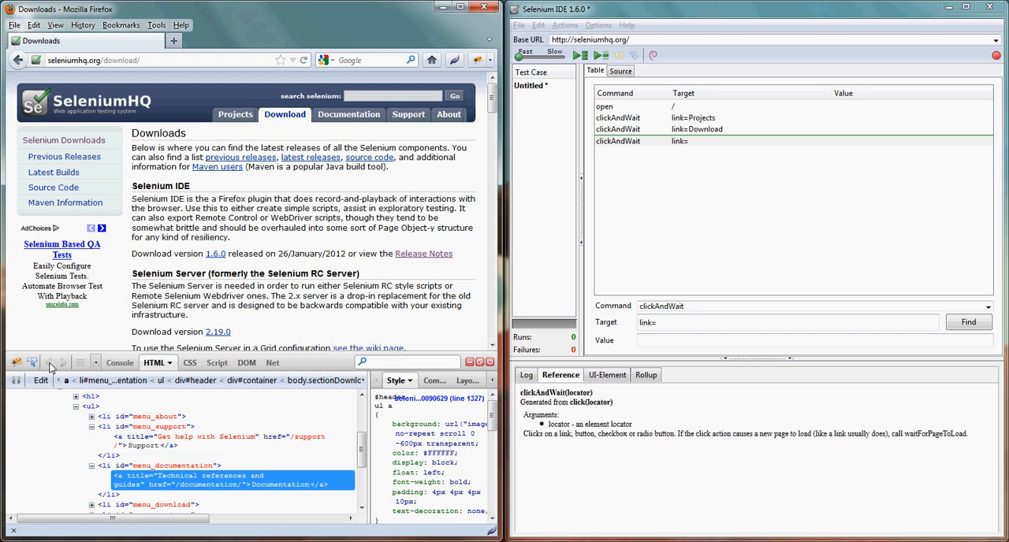
pyautogui.moveTo(286, 114)
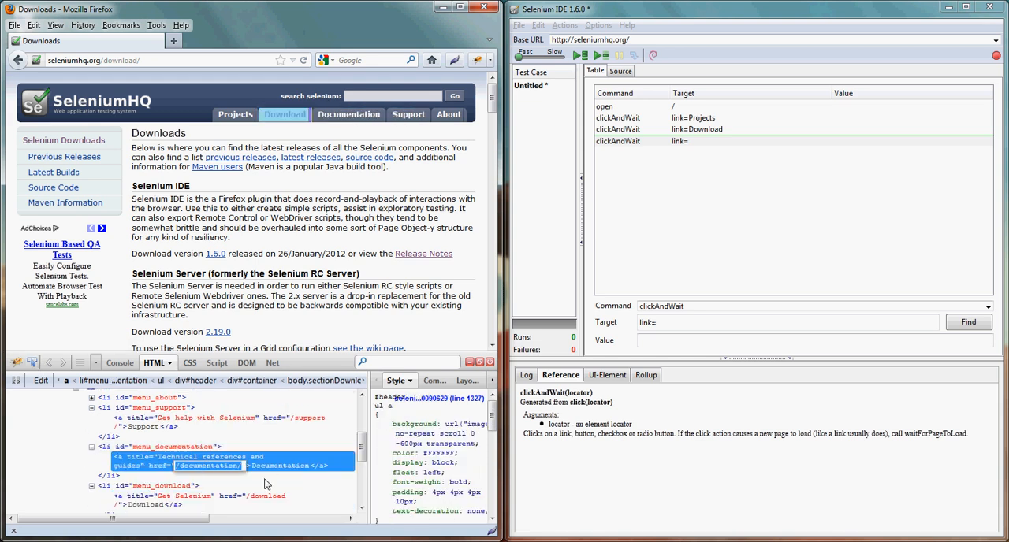
pyautogui.moveTo(309, 492)
pyautogui.write('documentation')
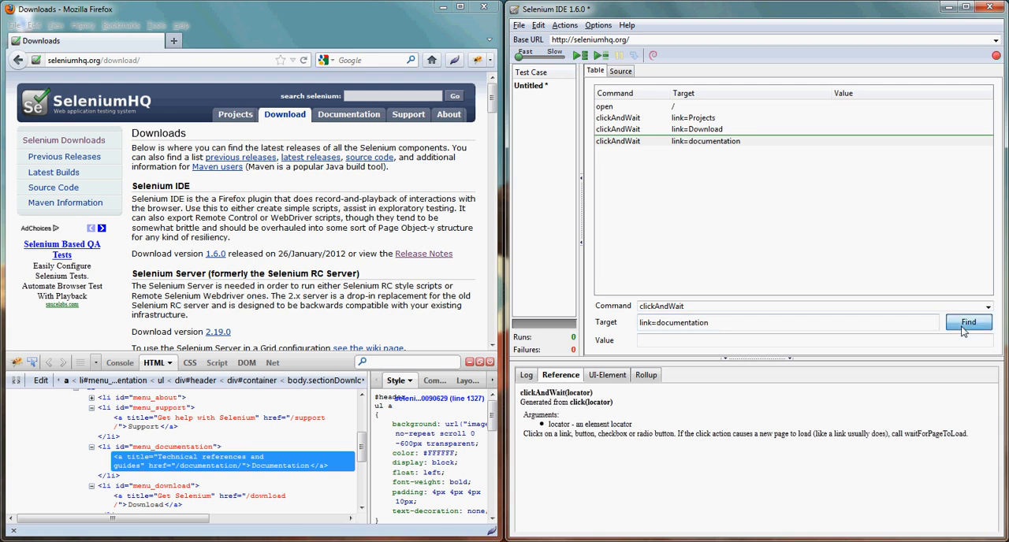
# Find the link=documentation locator, then capitalise the target to link=Documentation.
pyautogui.click(968, 322)
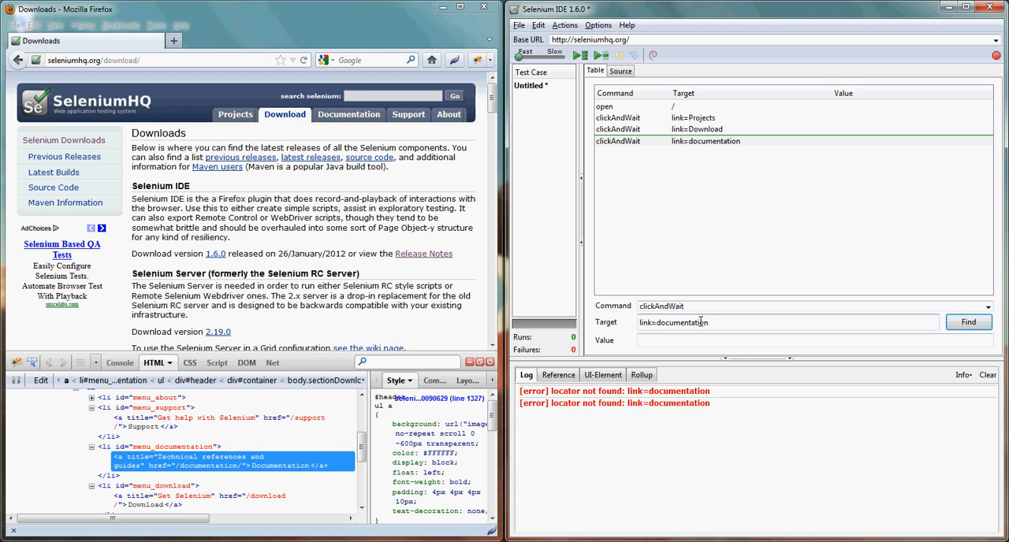
pyautogui.click(701, 140)
pyautogui.write('D')
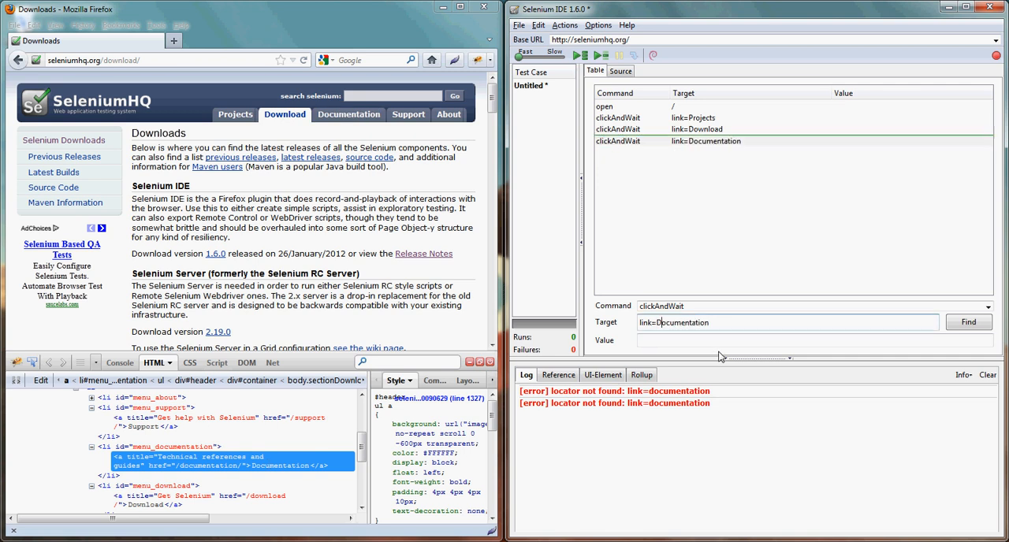
pyautogui.click(968, 321)
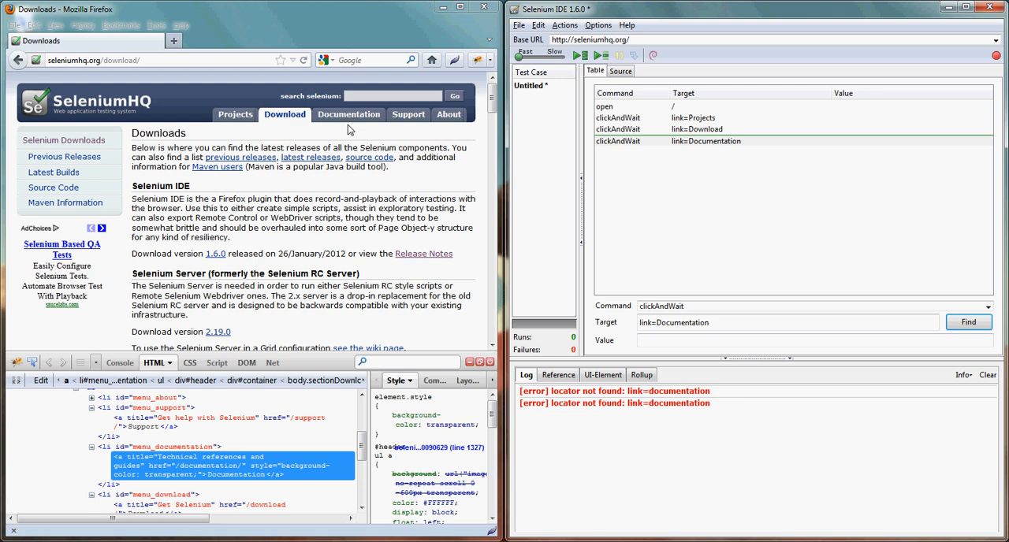
pyautogui.click(968, 322)
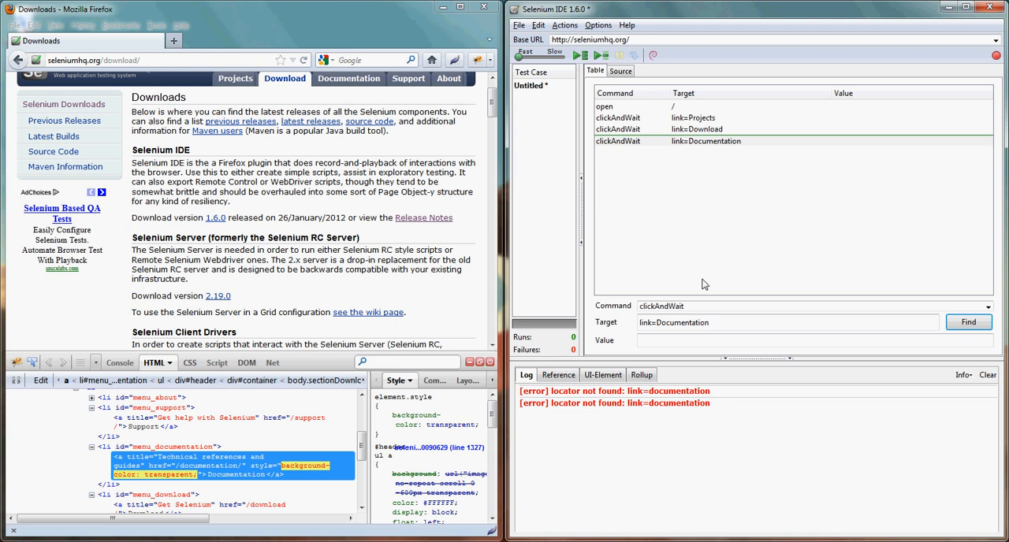
pyautogui.click(696, 129)
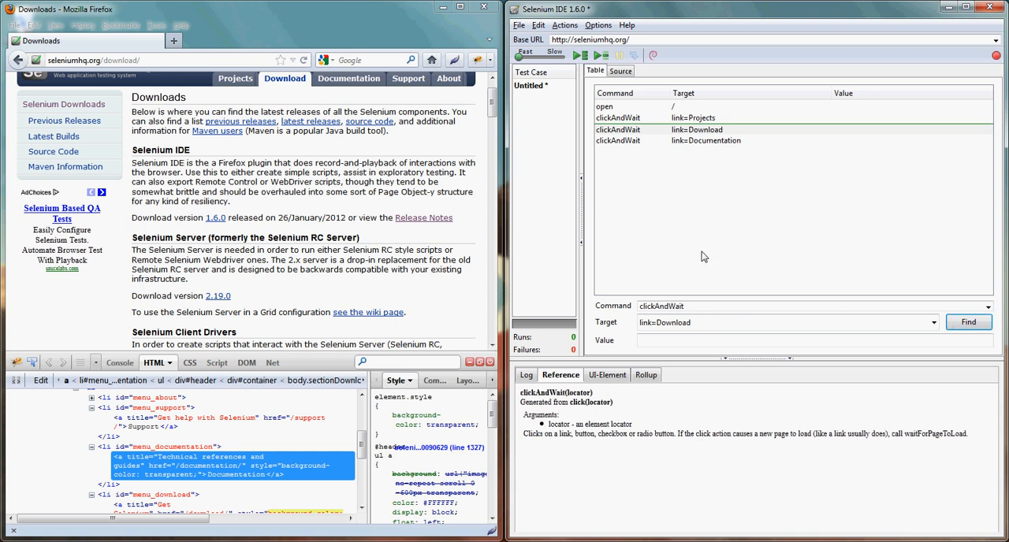
pyautogui.click(701, 140)
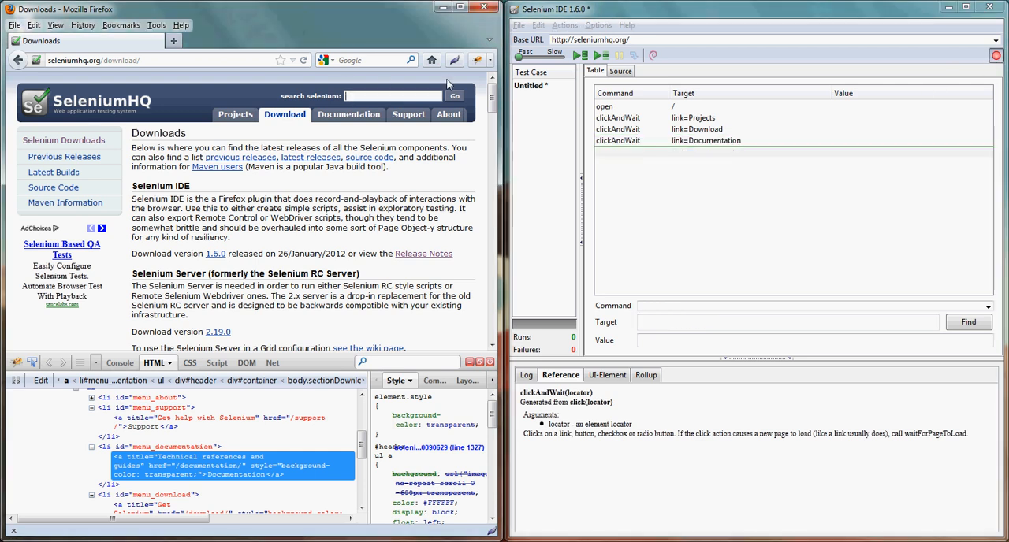
# Record typing Server into id=q and submitting the site search via id=submit.
pyautogui.write('Server')
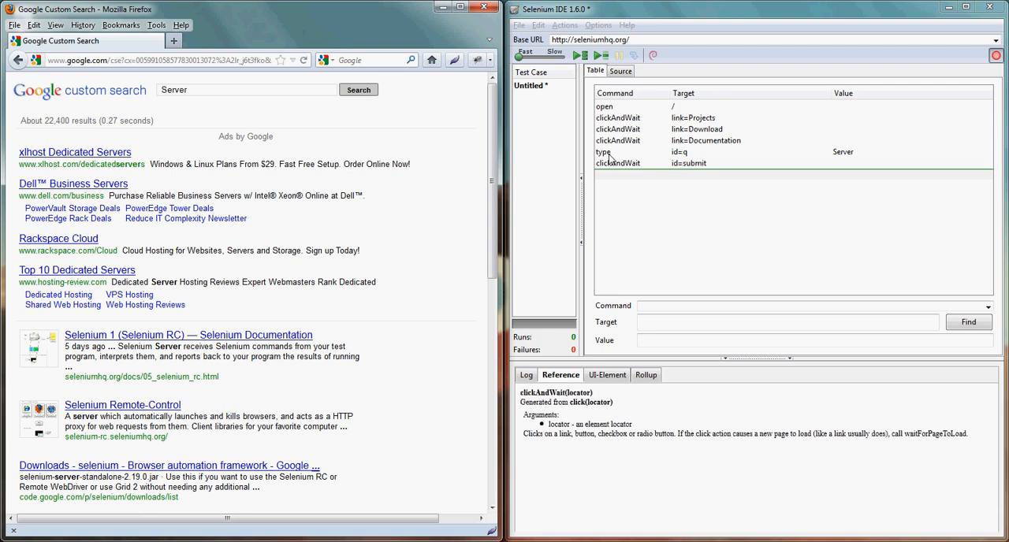
pyautogui.moveTo(851, 164)
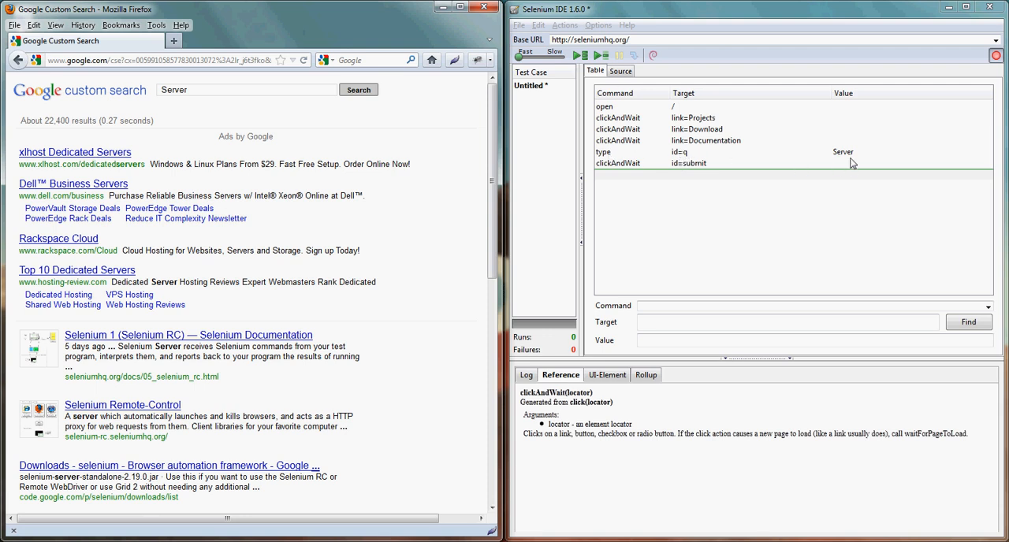
pyautogui.moveTo(668, 161)
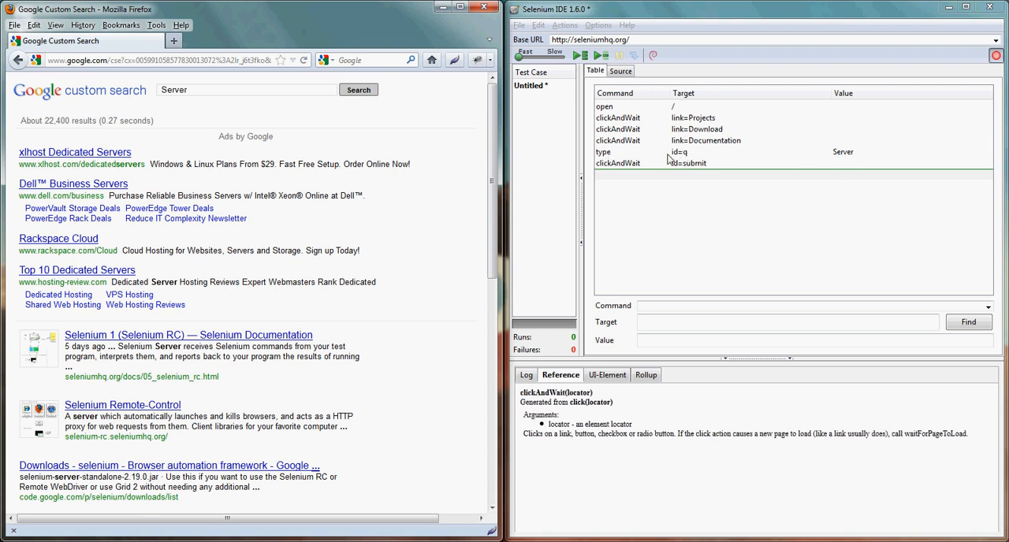
pyautogui.moveTo(611, 167)
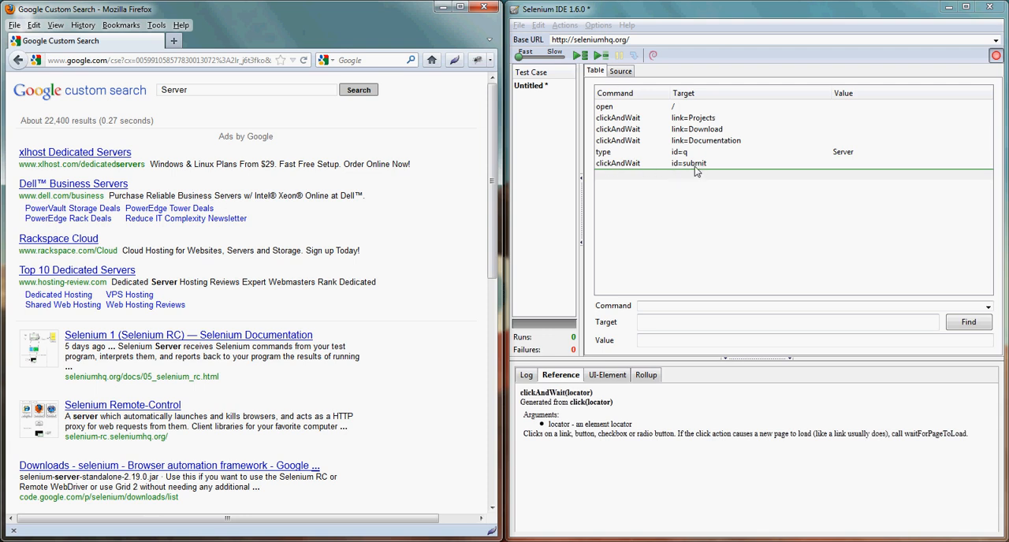
pyautogui.moveTo(360, 187)
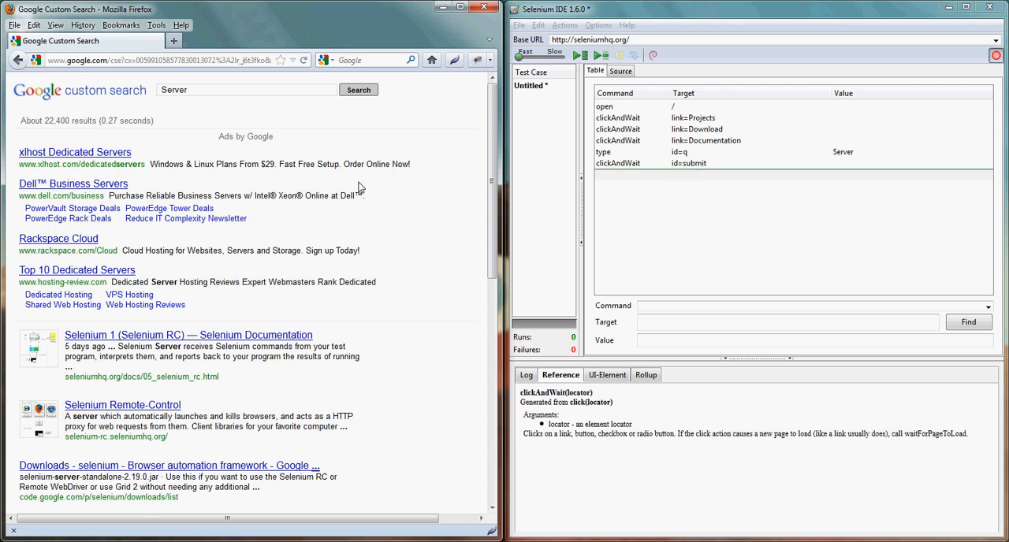
pyautogui.moveTo(376, 315)
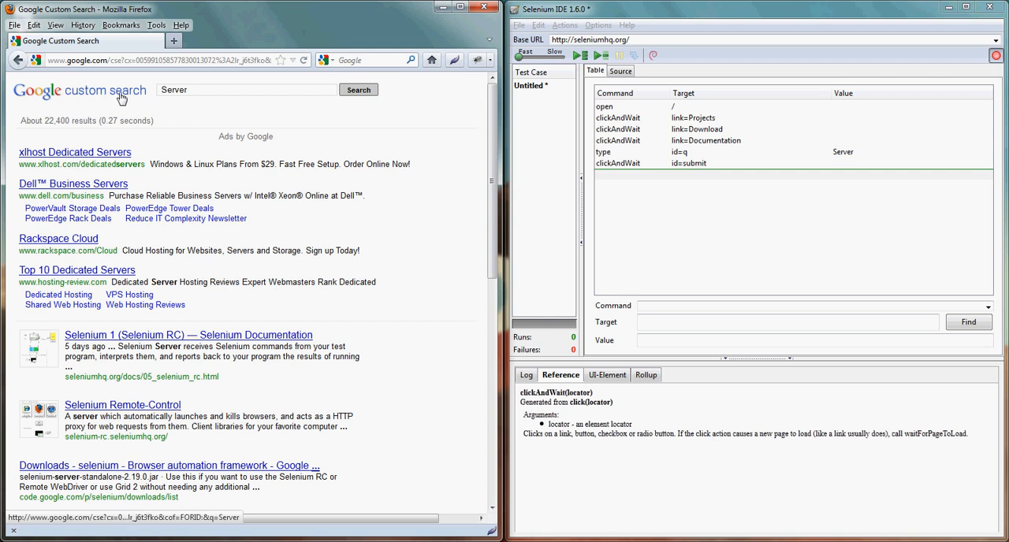
# Add a final verifyTextPresent step with value About, making seven steps in total.
pyautogui.rightClick(123, 94)
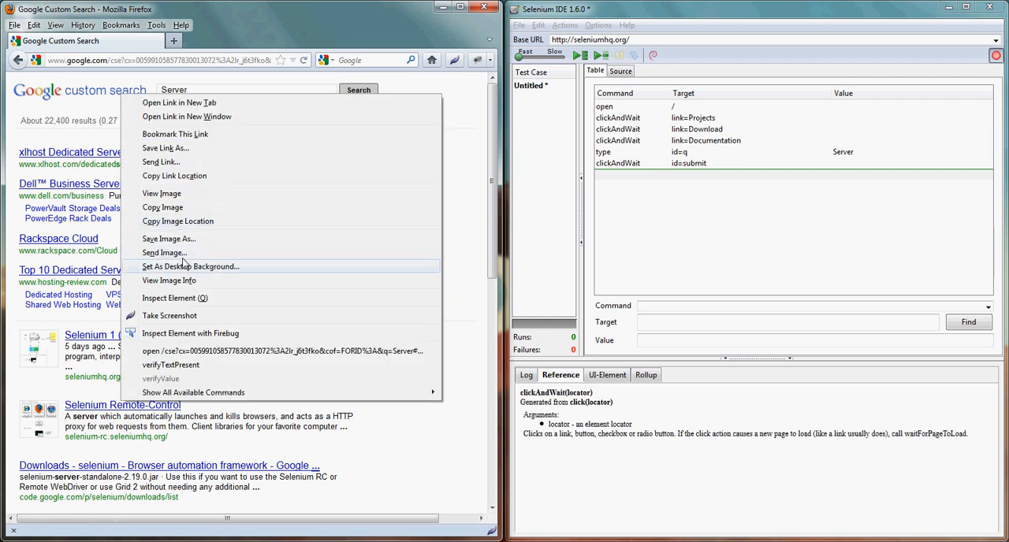
pyautogui.moveTo(173, 366)
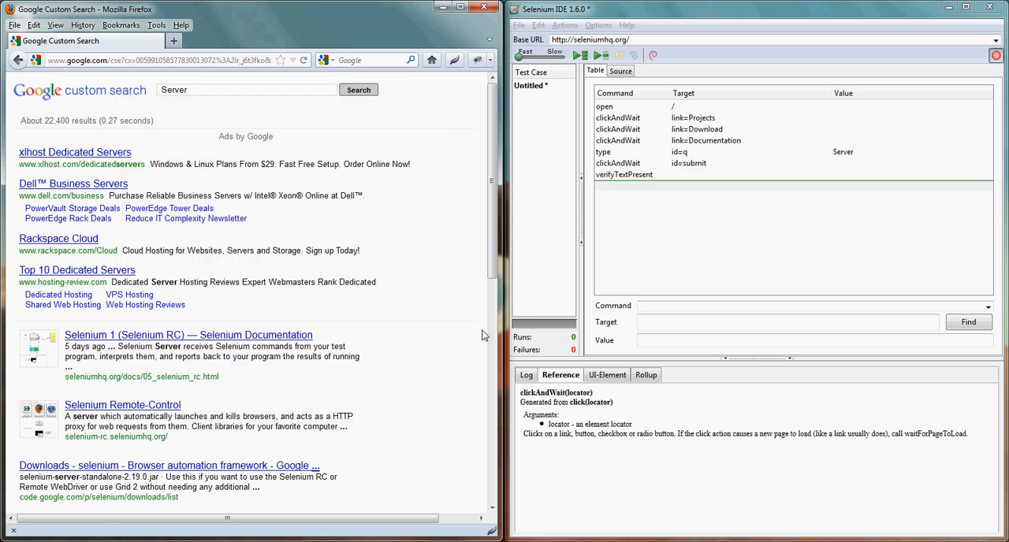
pyautogui.click(625, 173)
pyautogui.write('About')
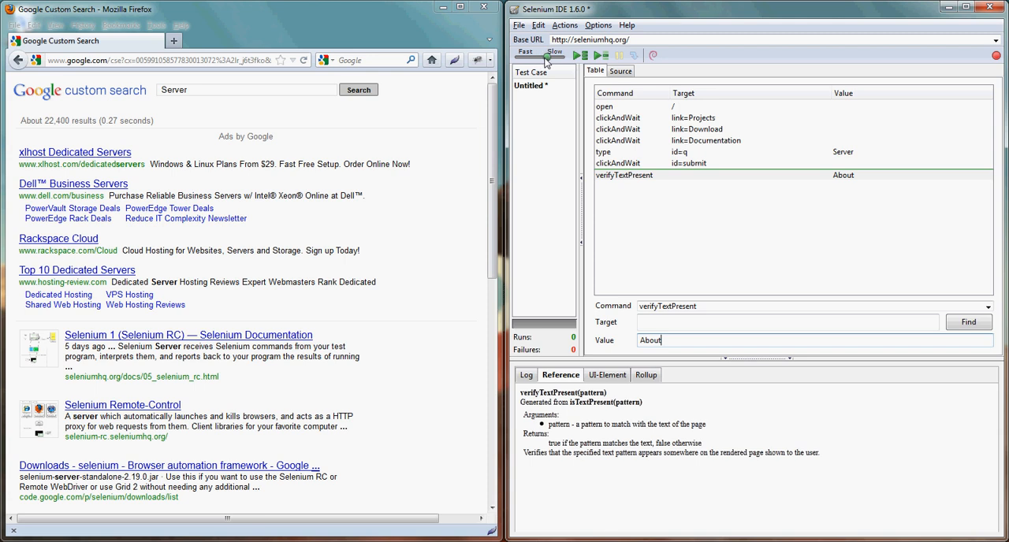
# Play back the seven-step test case from the first command, finishing with zero failures.
pyautogui.click(605, 108)
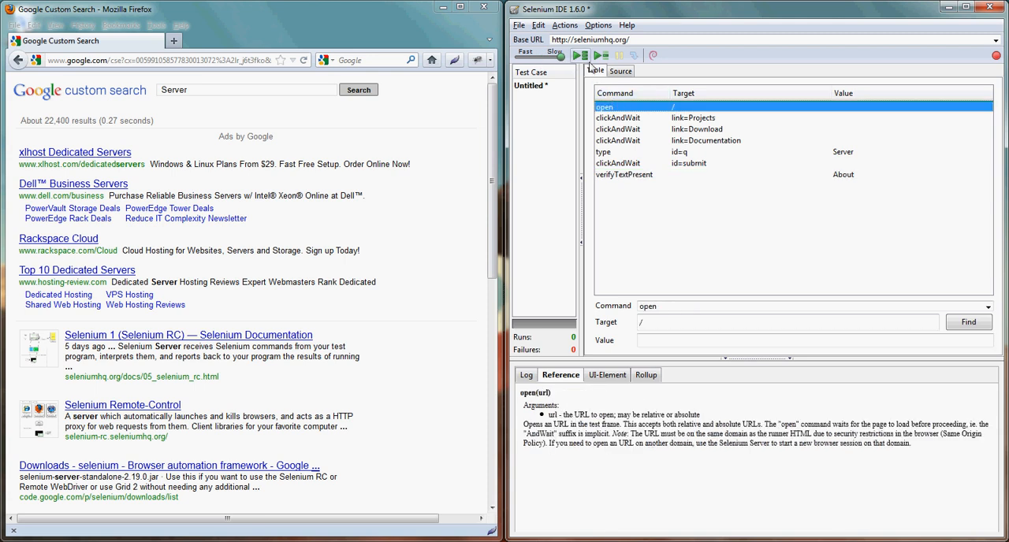
pyautogui.moveTo(580, 57)
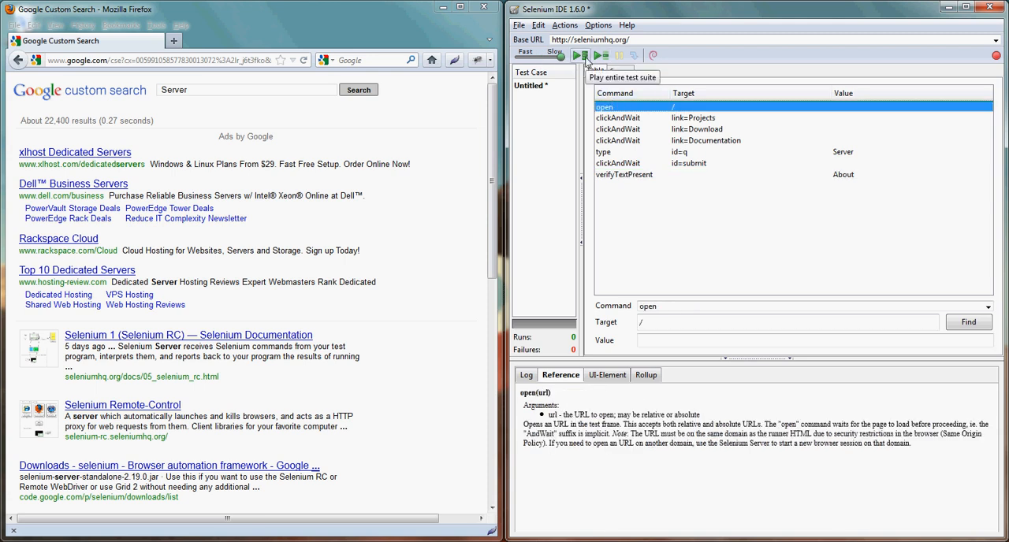
pyautogui.click(577, 55)
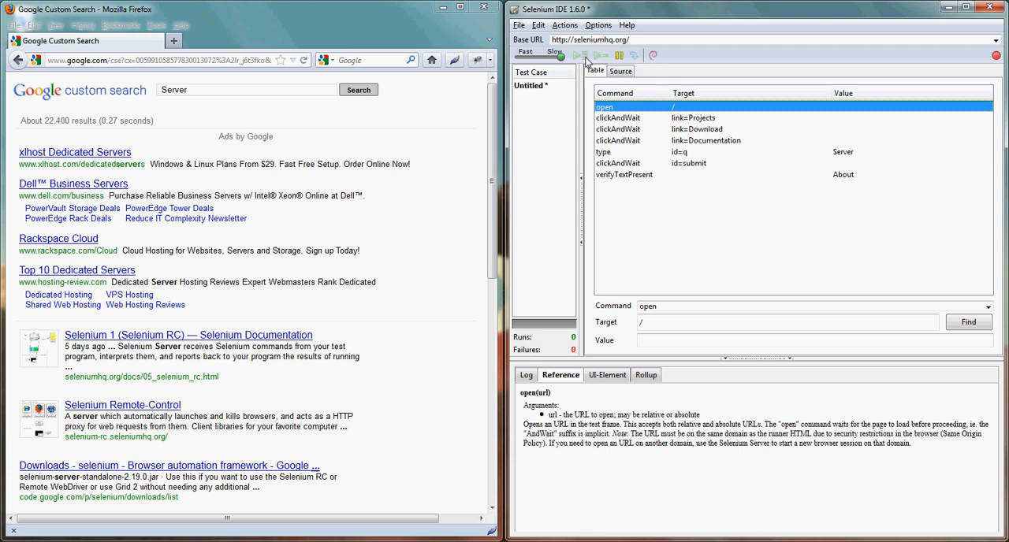
pyautogui.click(579, 54)
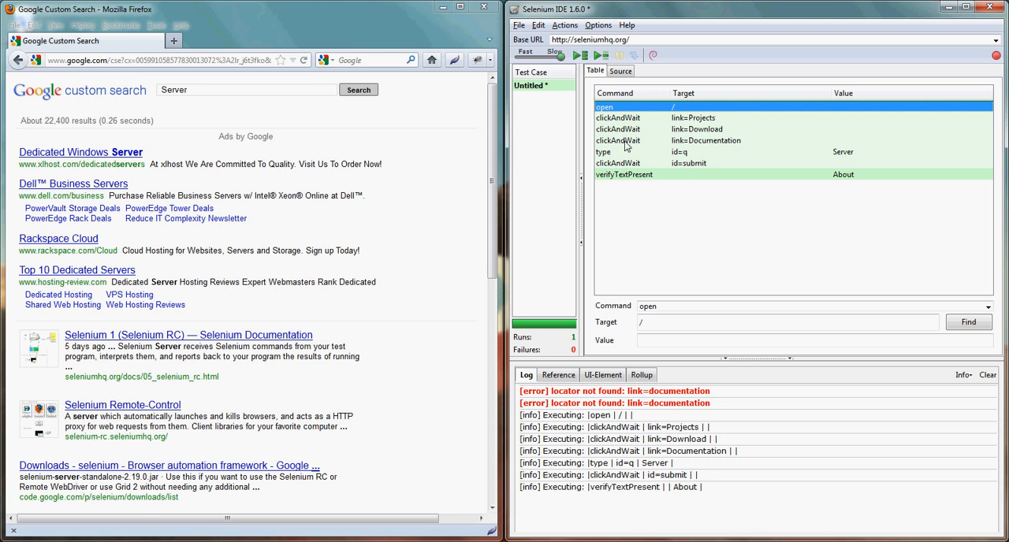
pyautogui.moveTo(625, 142)
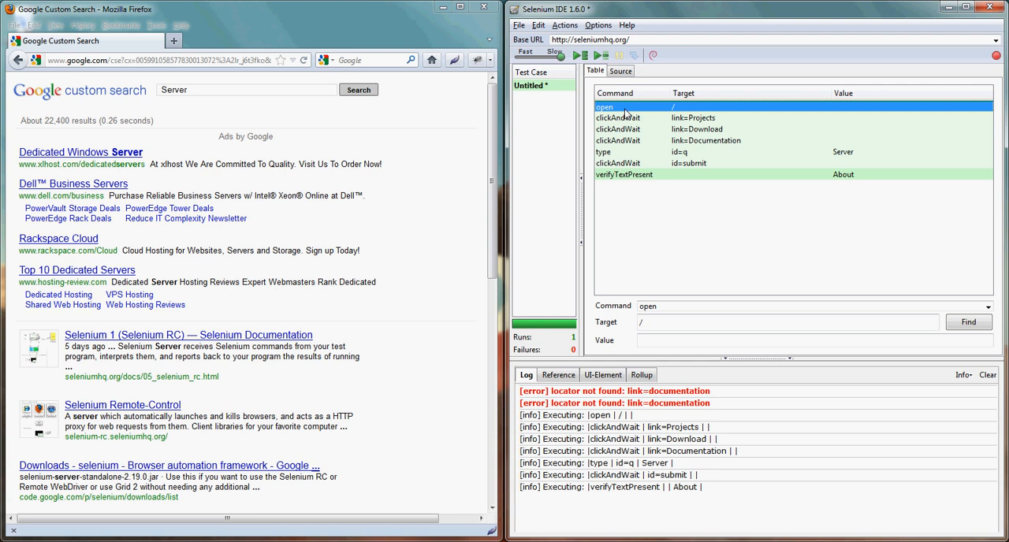
pyautogui.rightClick(627, 107)
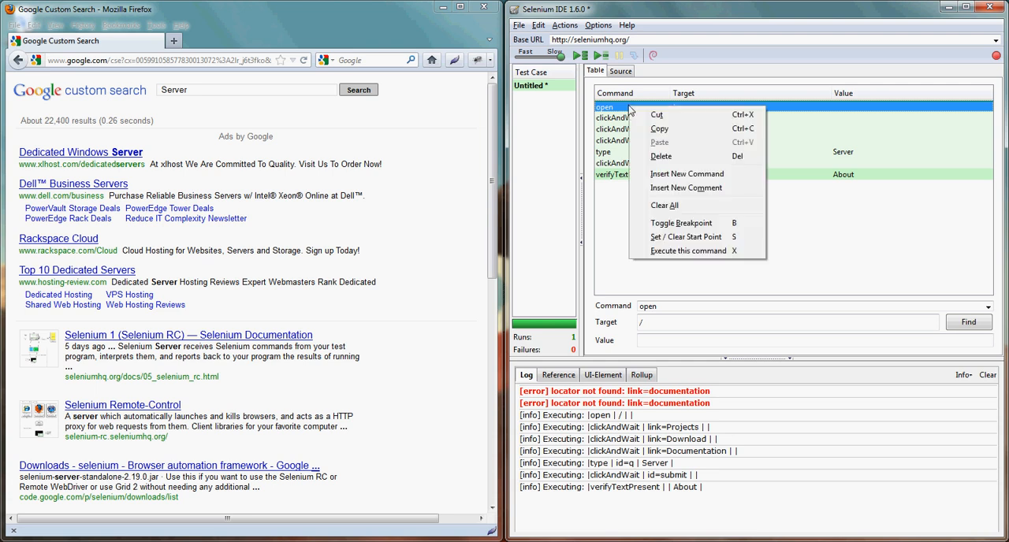
pyautogui.moveTo(675, 250)
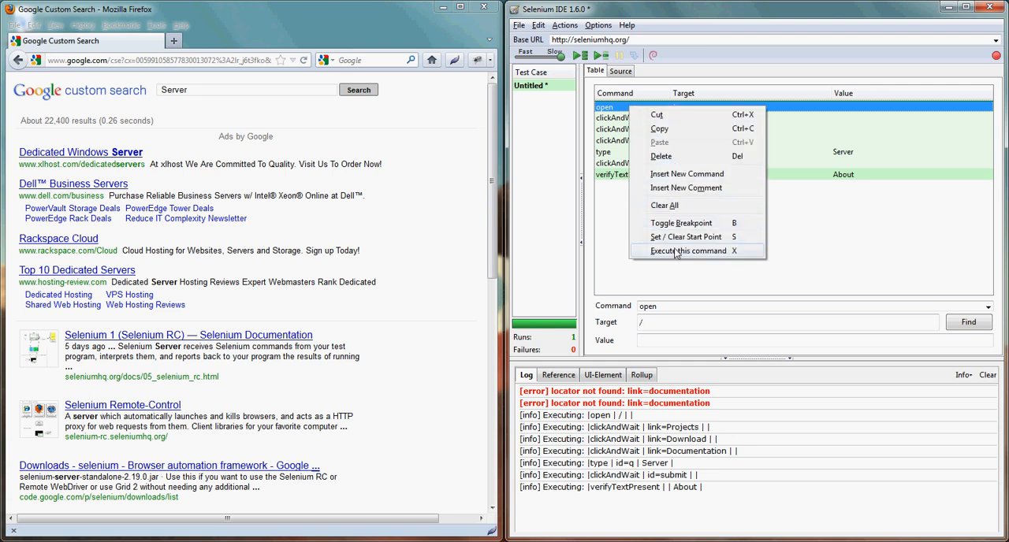
# Execute the open, link click and Documentation commands one at a time.
pyautogui.click(688, 251)
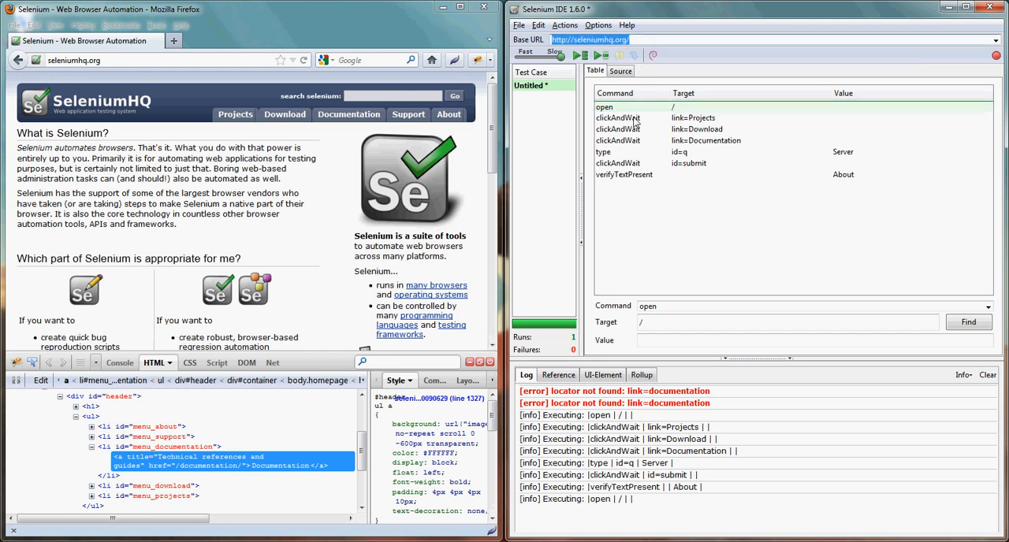
pyautogui.rightClick(618, 116)
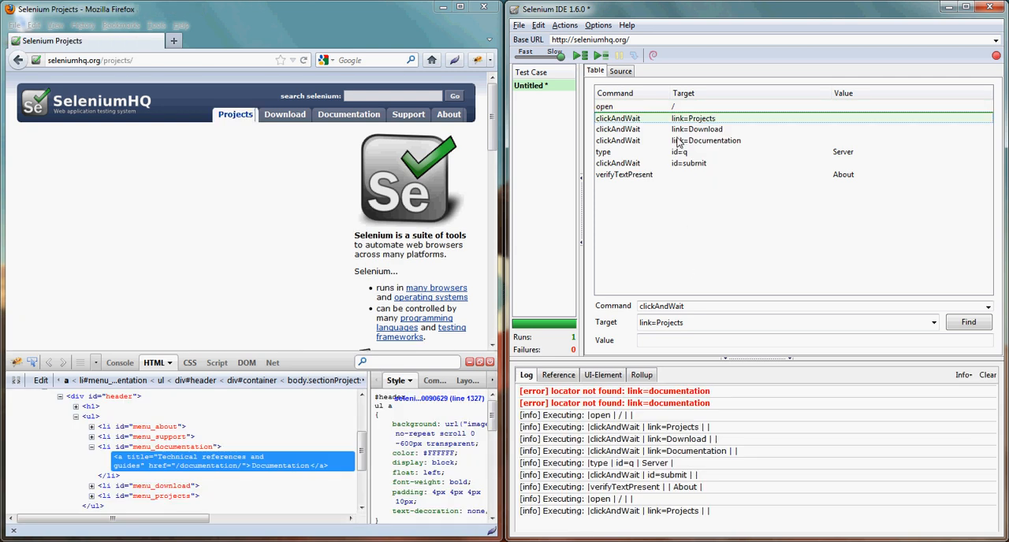
pyautogui.moveTo(679, 144)
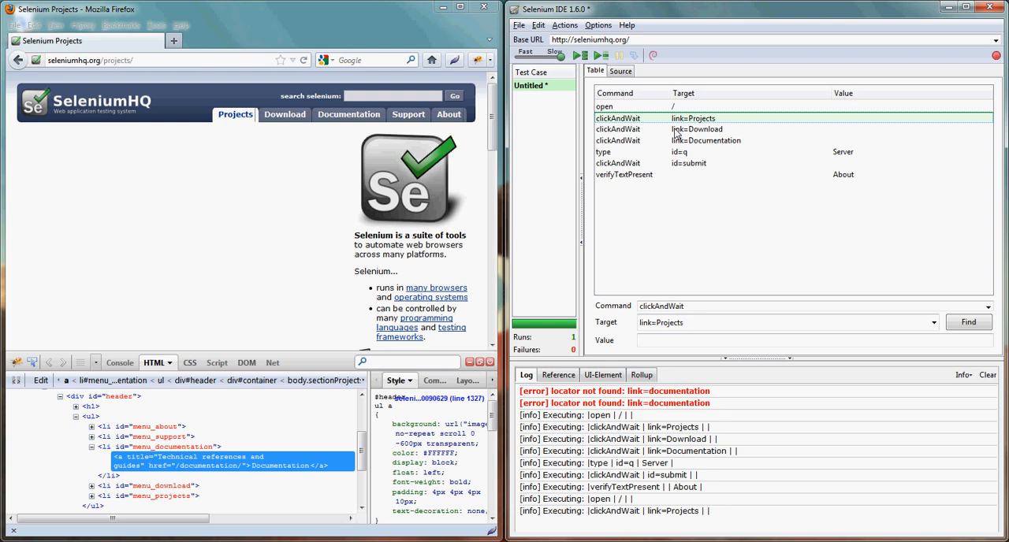
pyautogui.moveTo(670, 132)
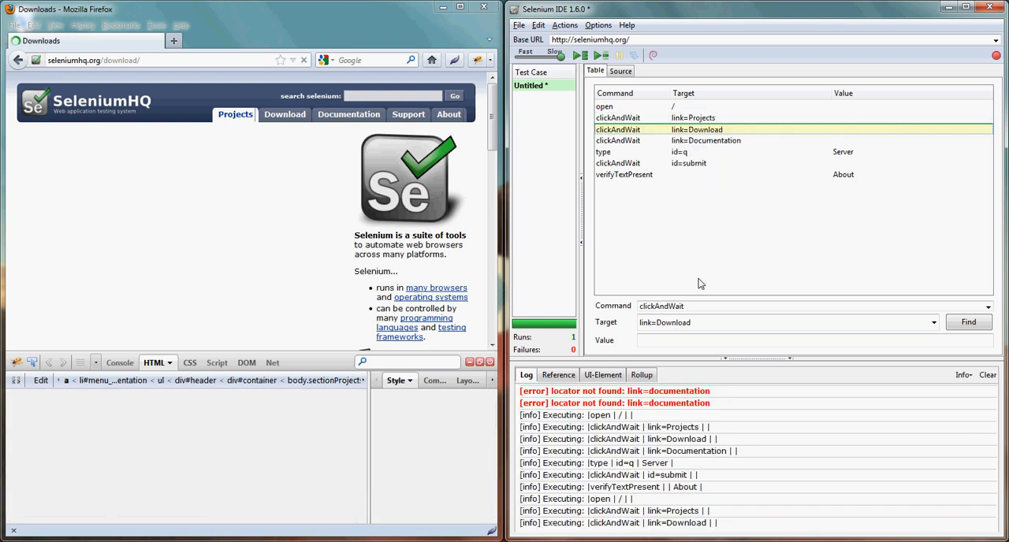
pyautogui.rightClick(618, 141)
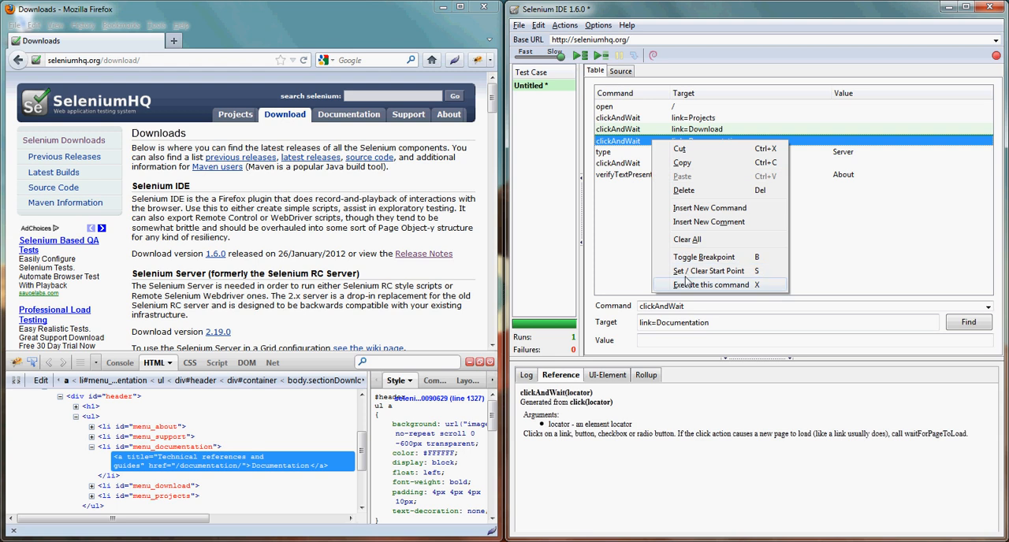
pyautogui.click(708, 286)
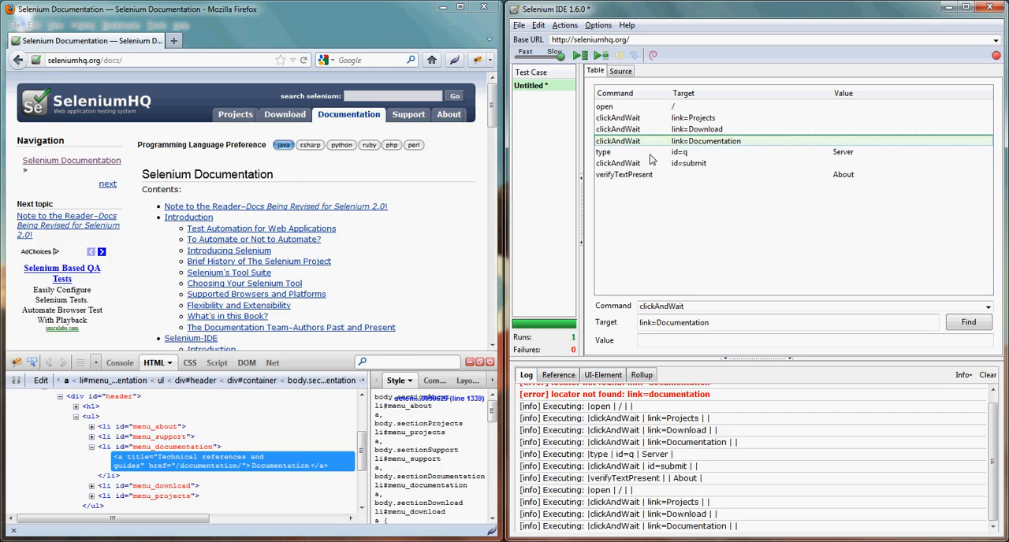
# Execute only the type command that enters Server into the search box.
pyautogui.click(602, 151)
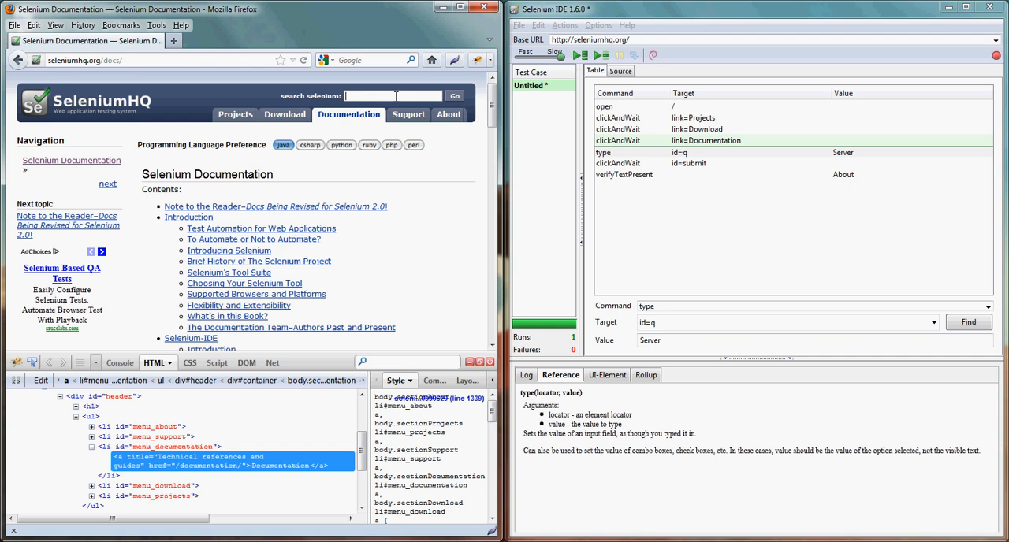
pyautogui.click(630, 151)
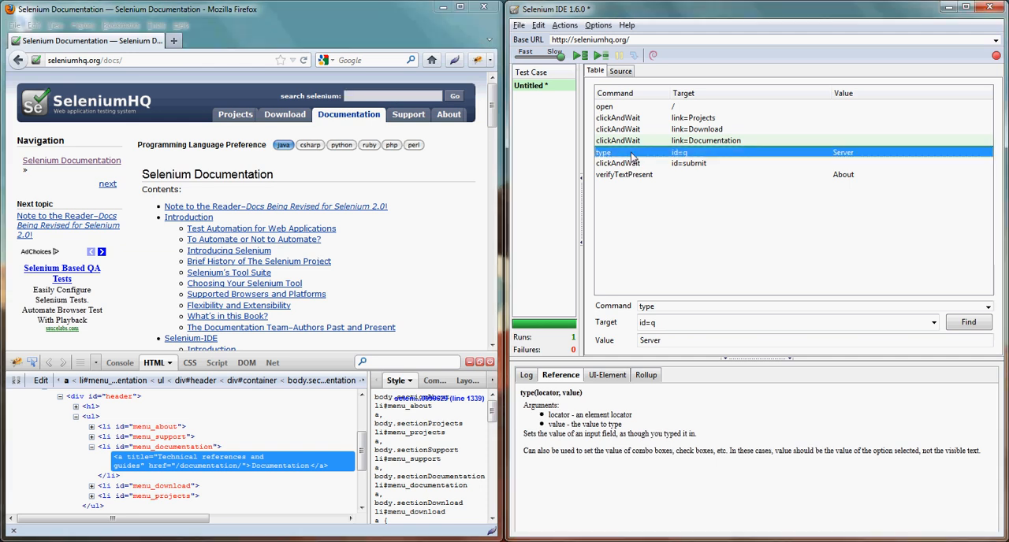
pyautogui.rightClick(630, 152)
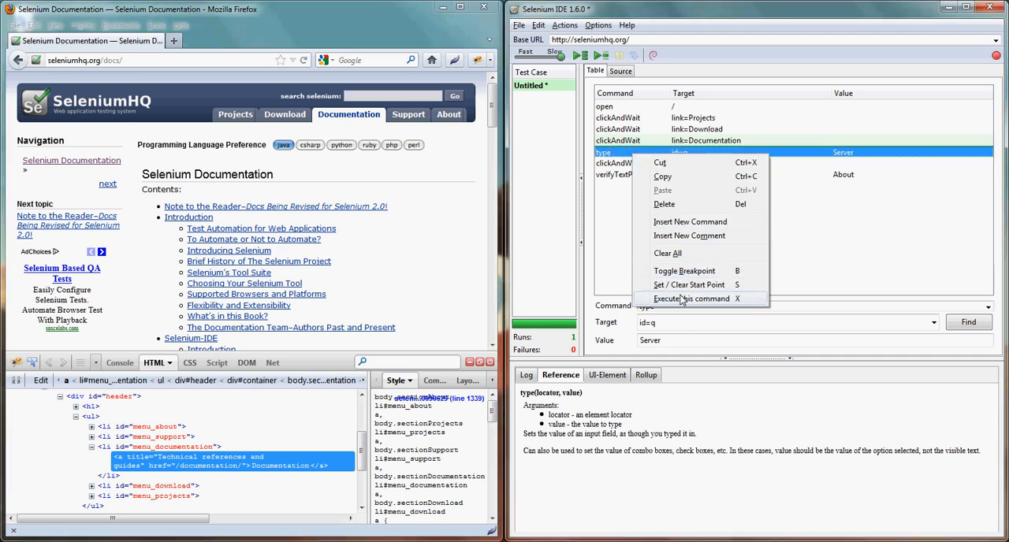
pyautogui.click(690, 297)
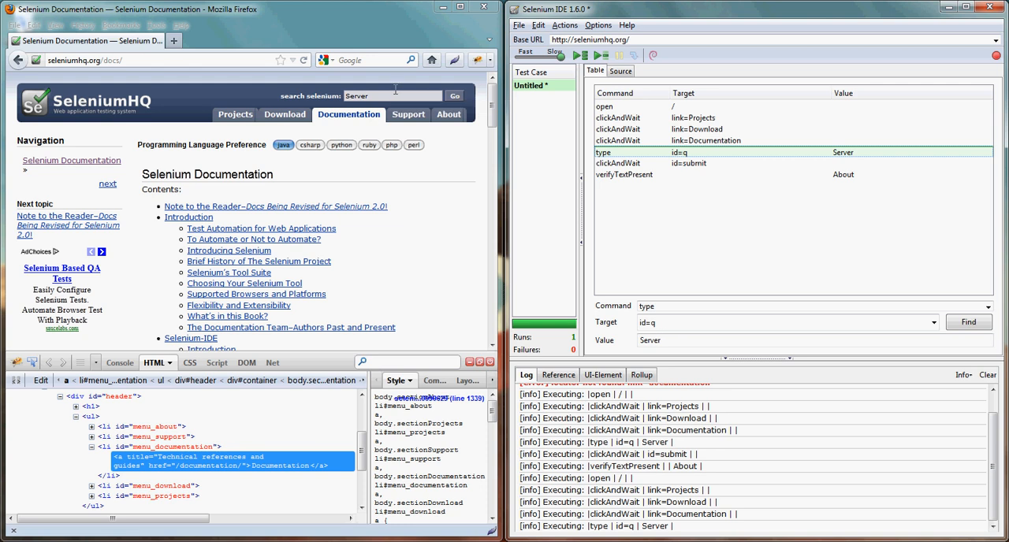
# Run the clickAndWait id=submit step and the verifyTextPresent About check, showing Server results.
pyautogui.click(623, 164)
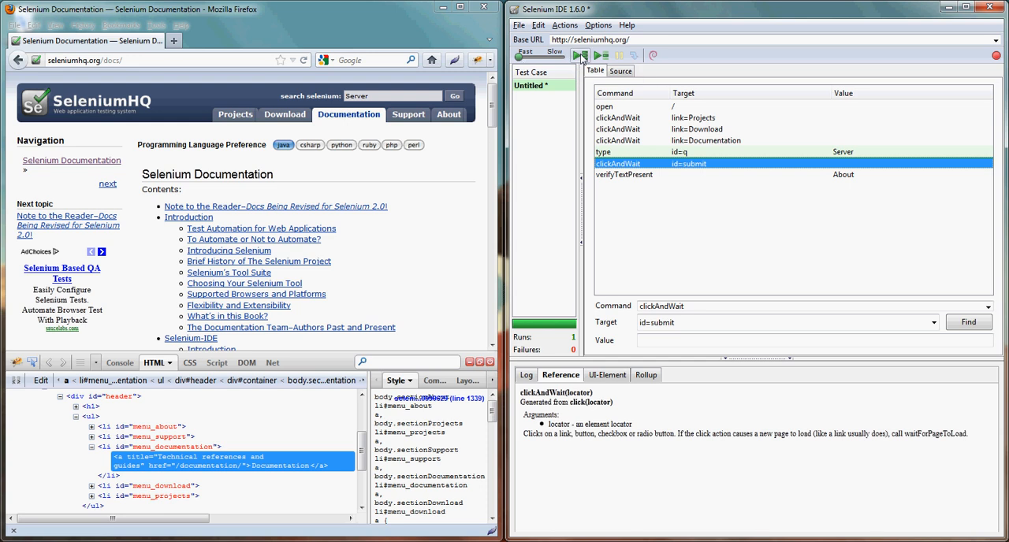
pyautogui.click(580, 55)
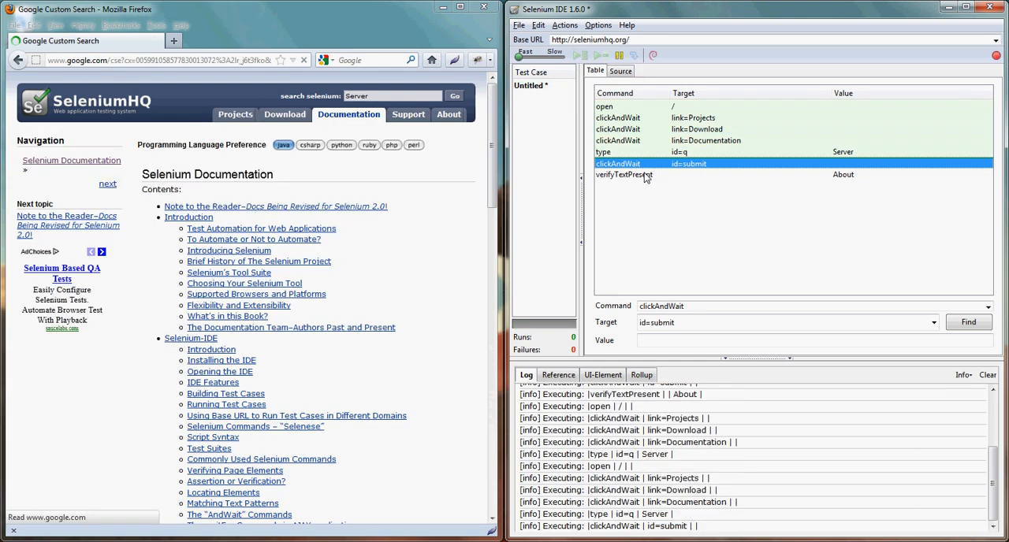
pyautogui.click(580, 55)
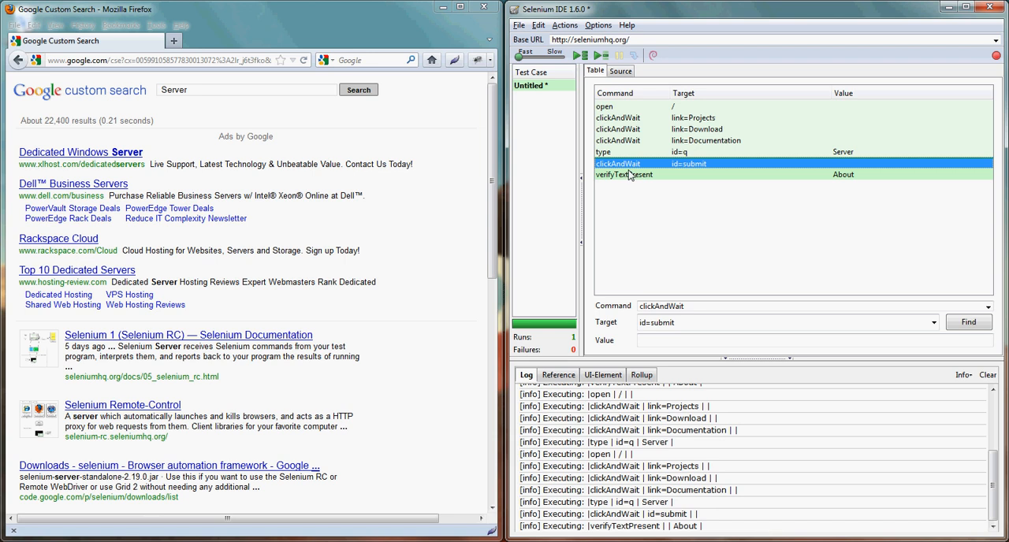